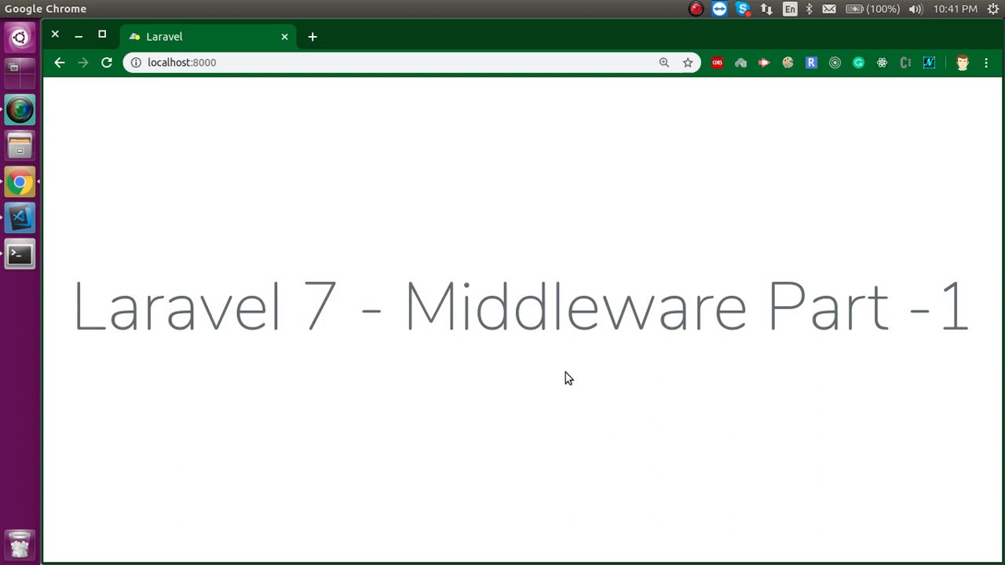
mouse_move(19, 218)
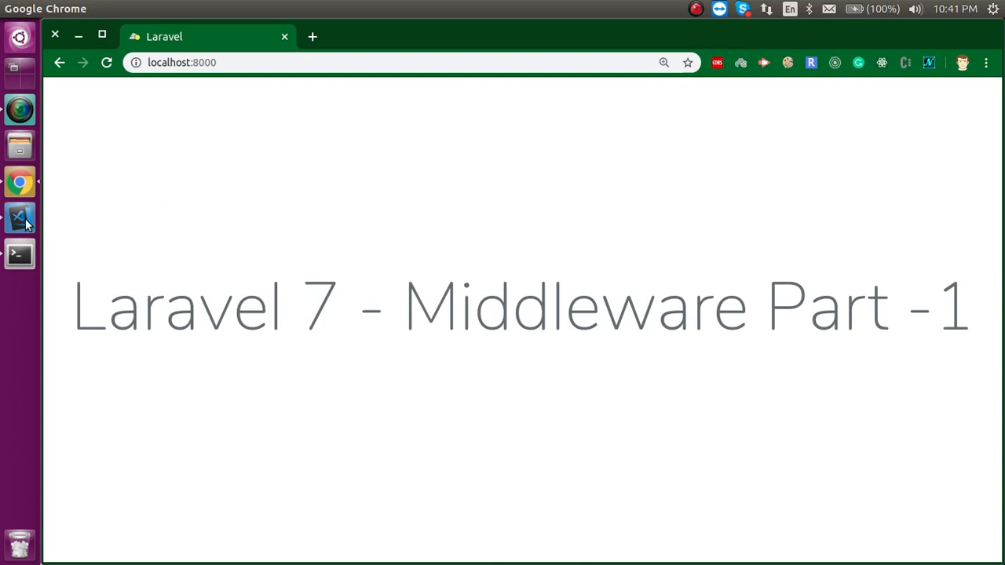
Step: Bring Visual Studio Code forward with the Untitled-1 notes listing the five middleware topics
click(19, 216)
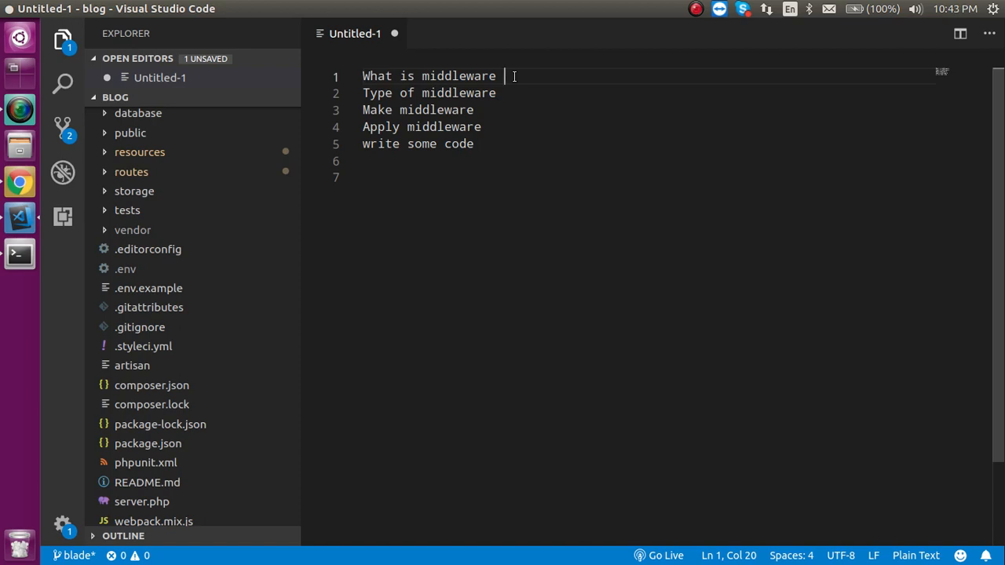
mouse_move(509, 88)
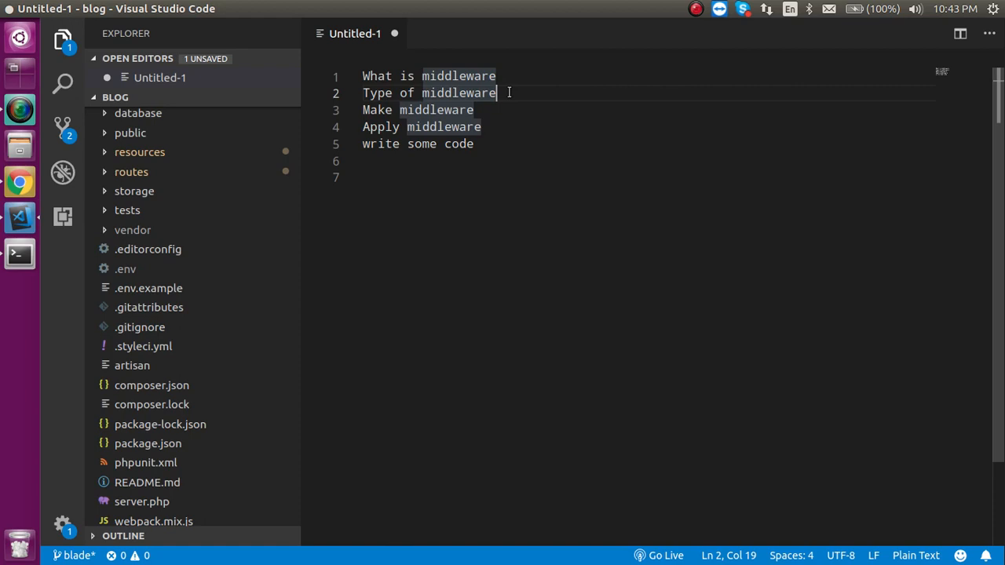
mouse_move(483, 187)
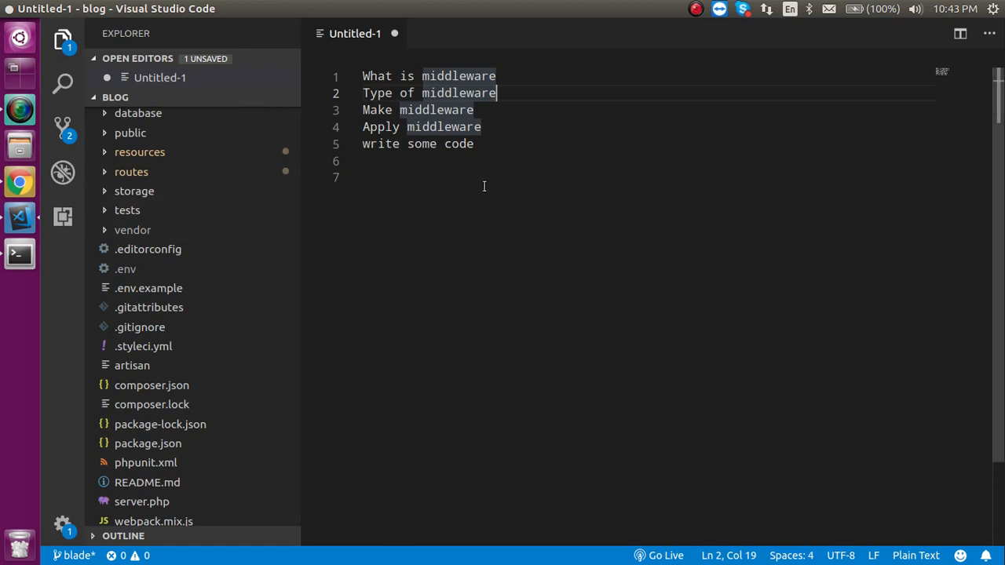
Step: Run php artisan make:middleware CheckAge in Terminal to generate the middleware
click(392, 177)
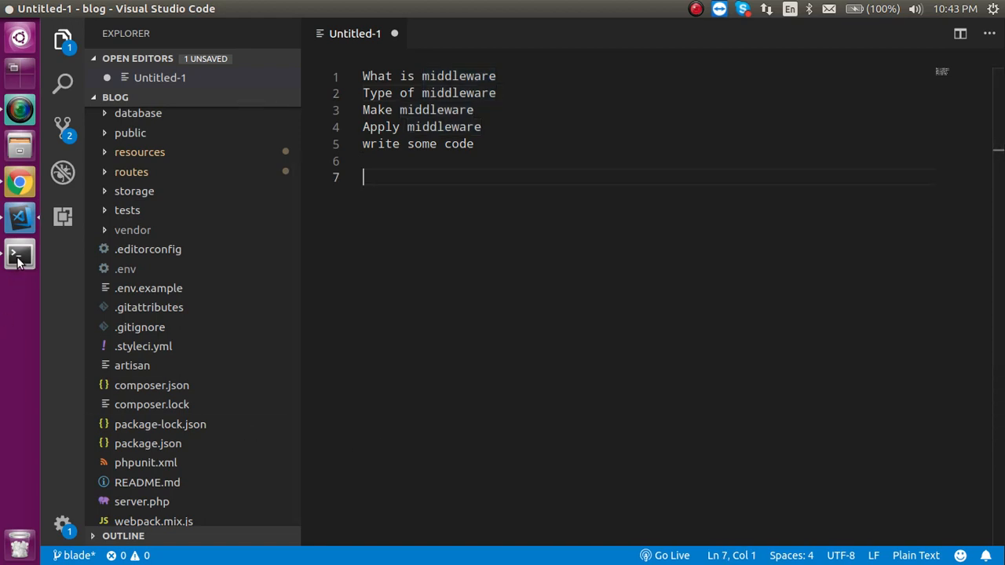
click(19, 255)
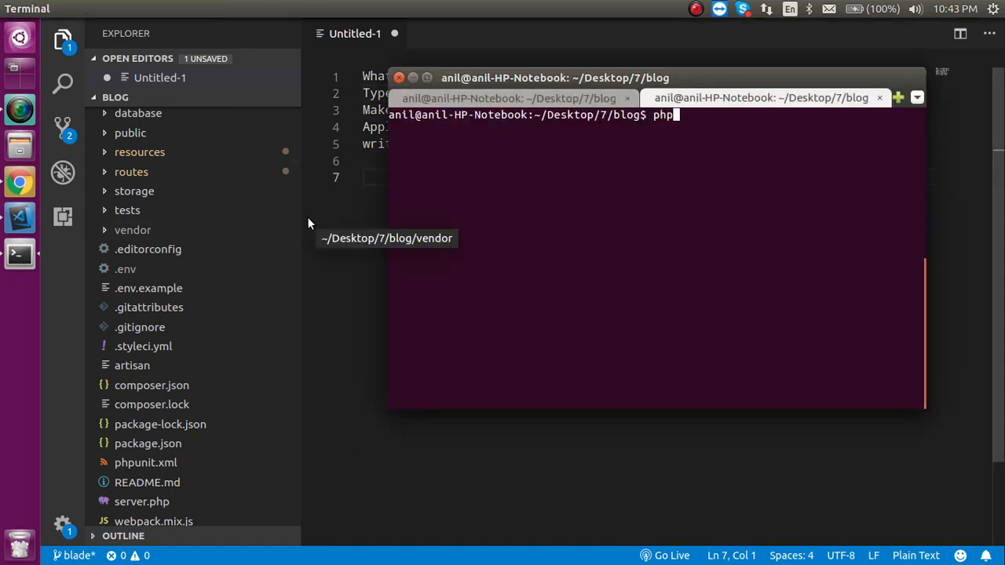
text(artisan mak)
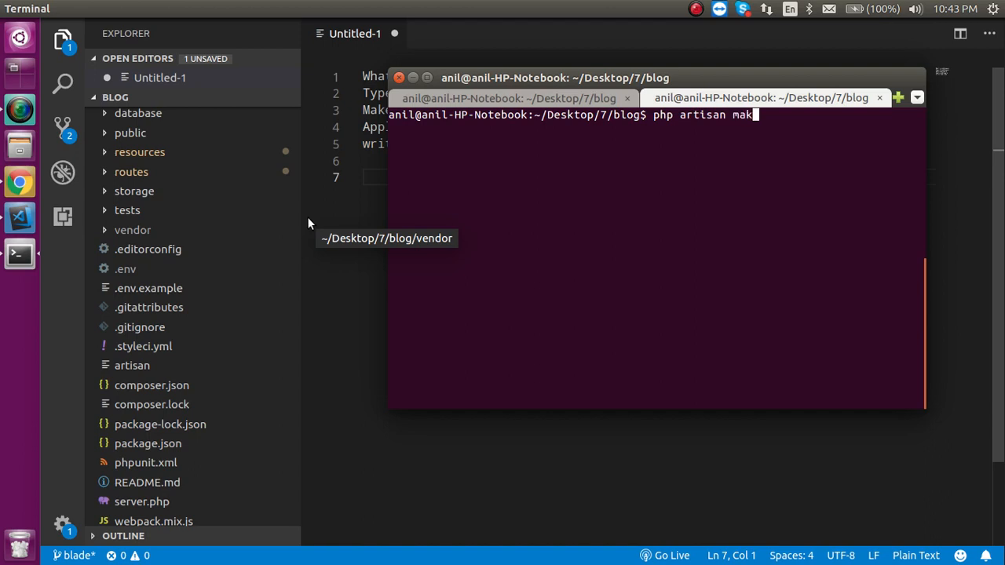
text(e:)
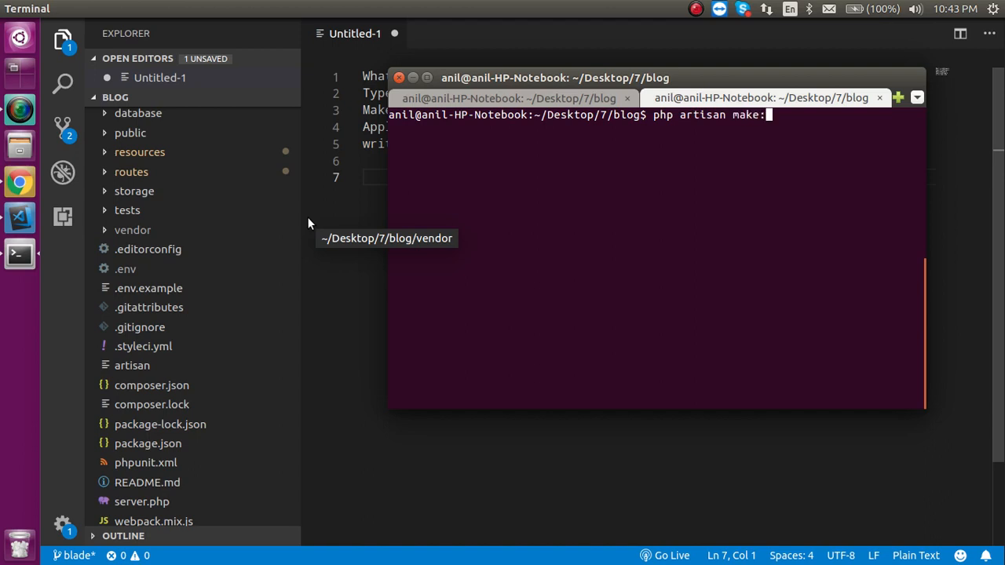
text(middleware)
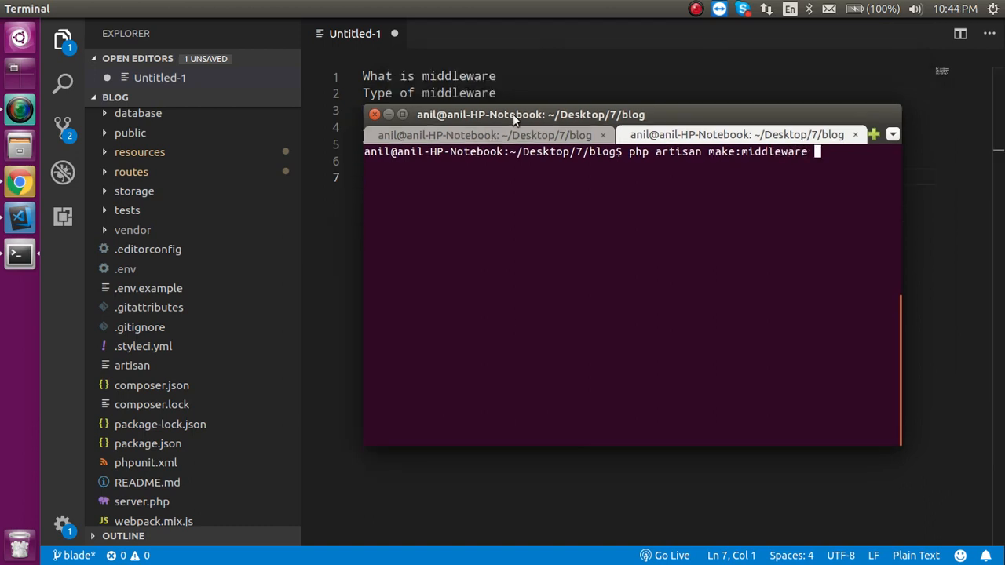
text(Check)
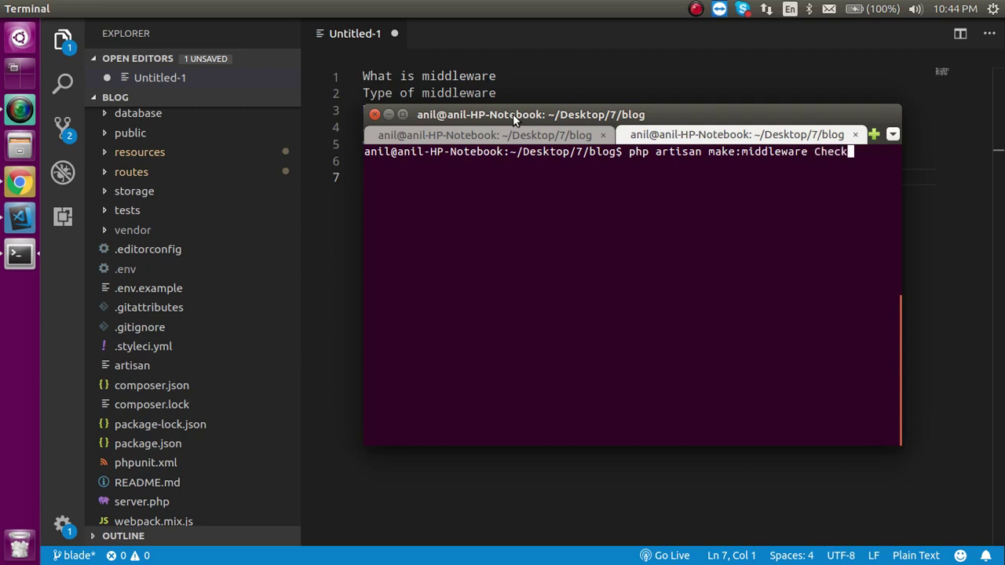
key(Return)
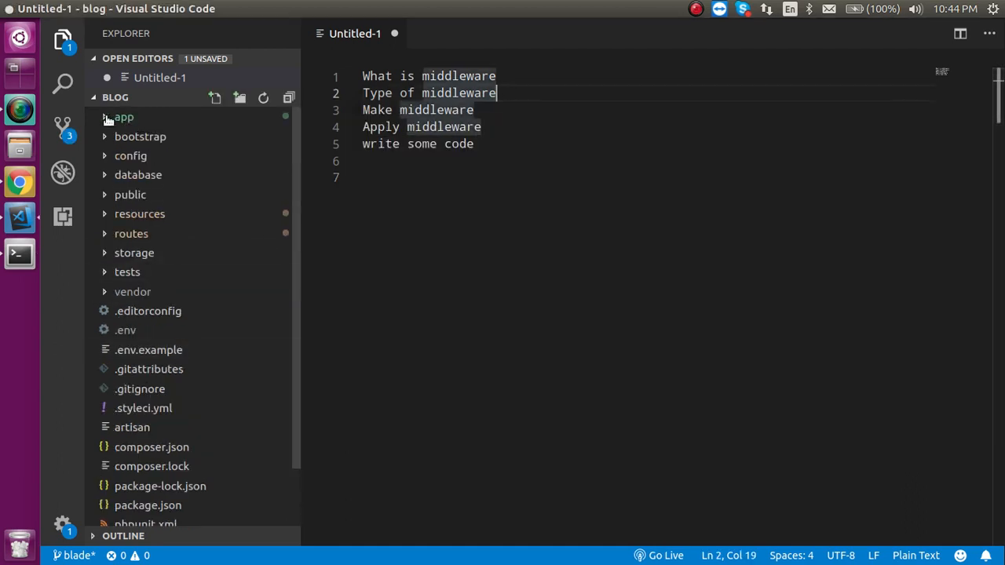
Step: Add echo "check age mw"; to handle() in app/Http/Middleware/CheckAge.php
click(123, 116)
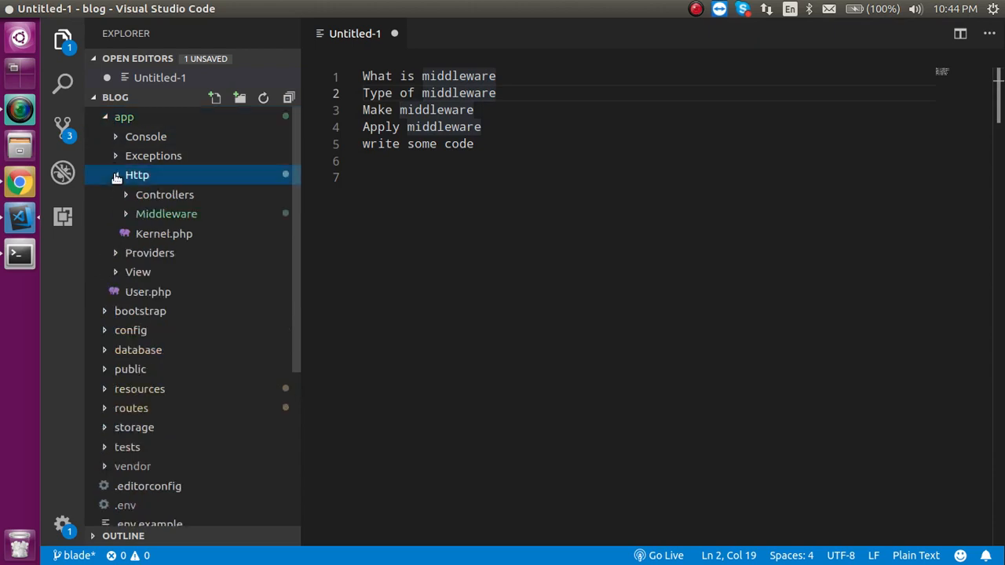
click(166, 213)
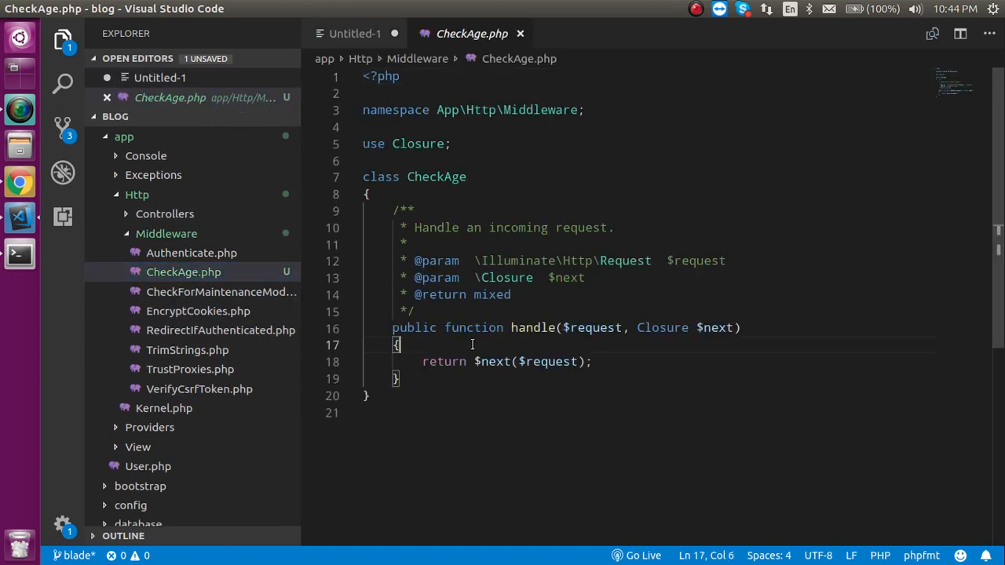
text(echo)
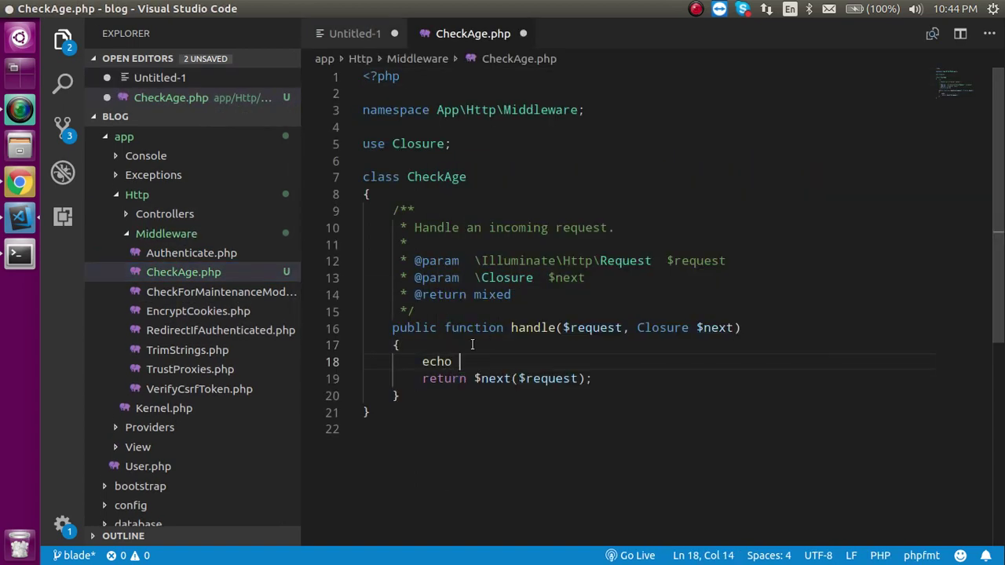
text("c)
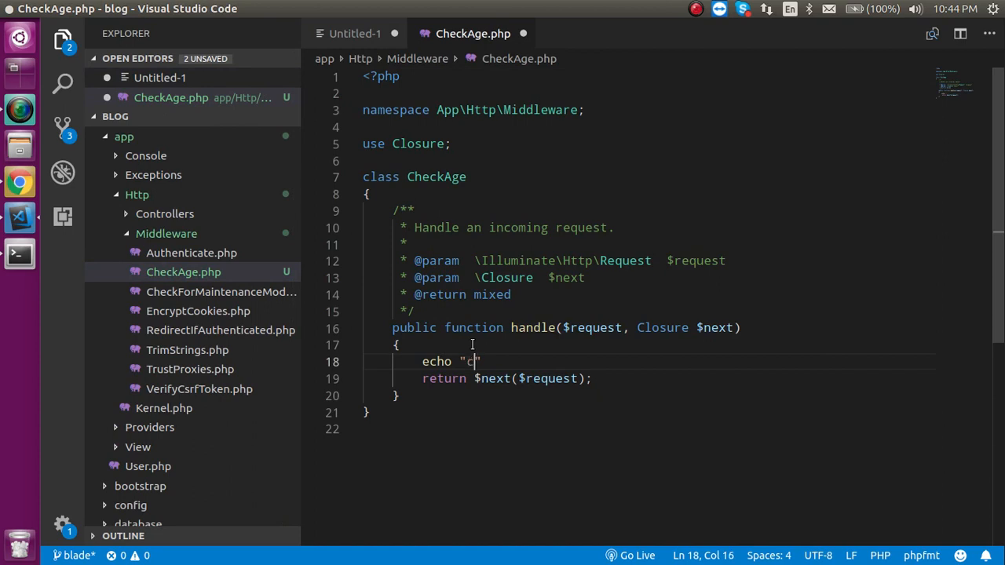
text(heck age)
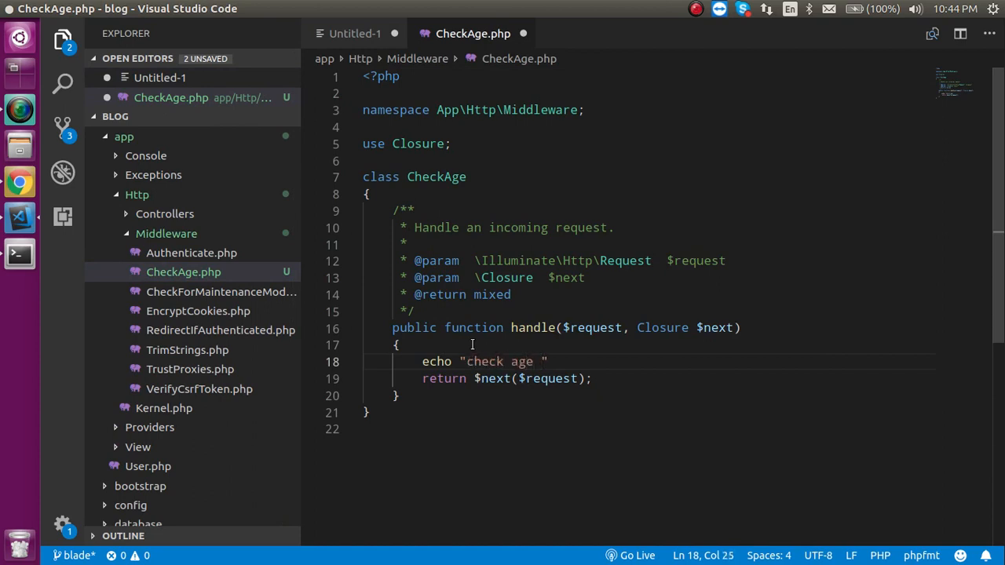
text(mw)
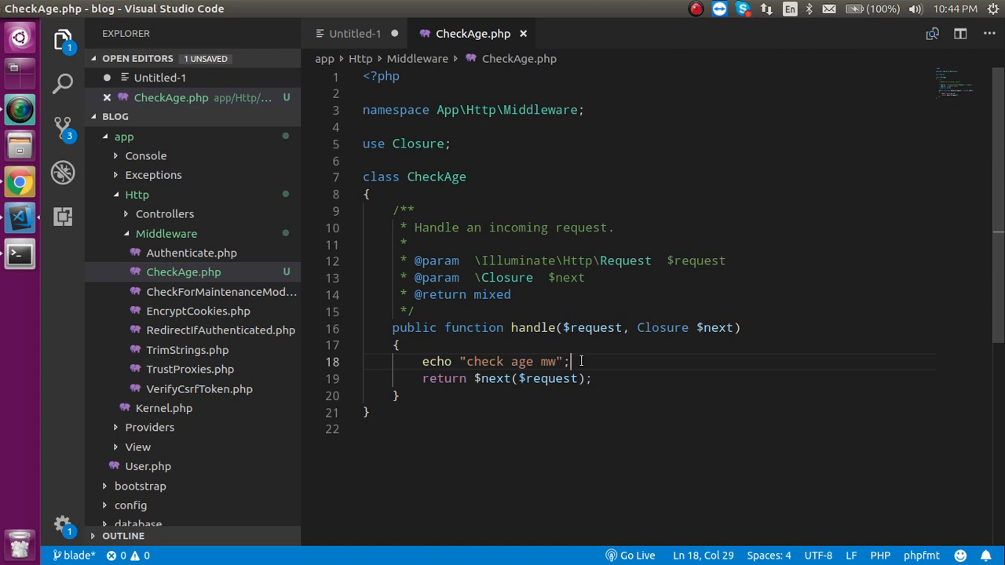
mouse_move(17, 217)
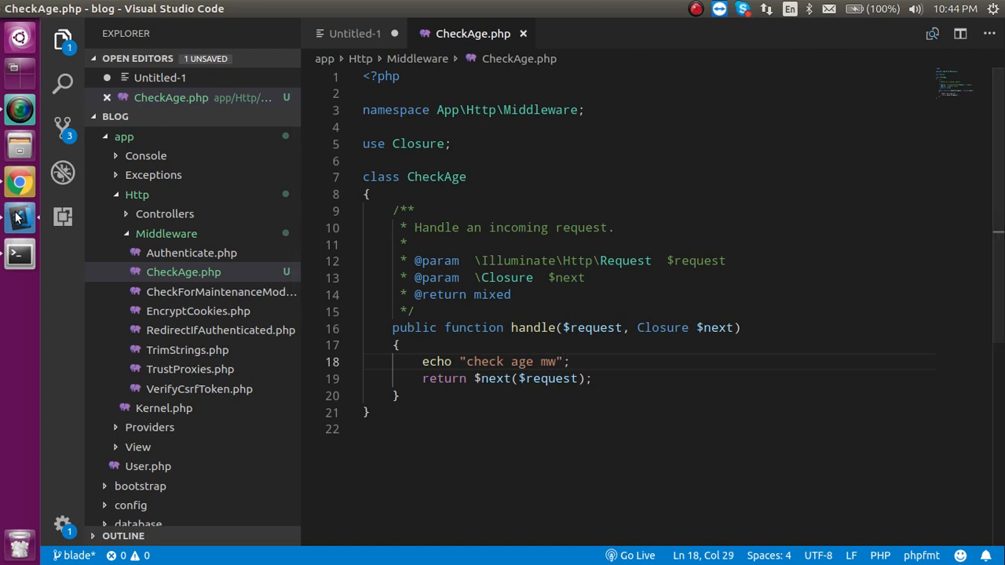
Step: Bring Chrome forward showing the localhost:8000 Laravel 7 Middleware page
click(18, 182)
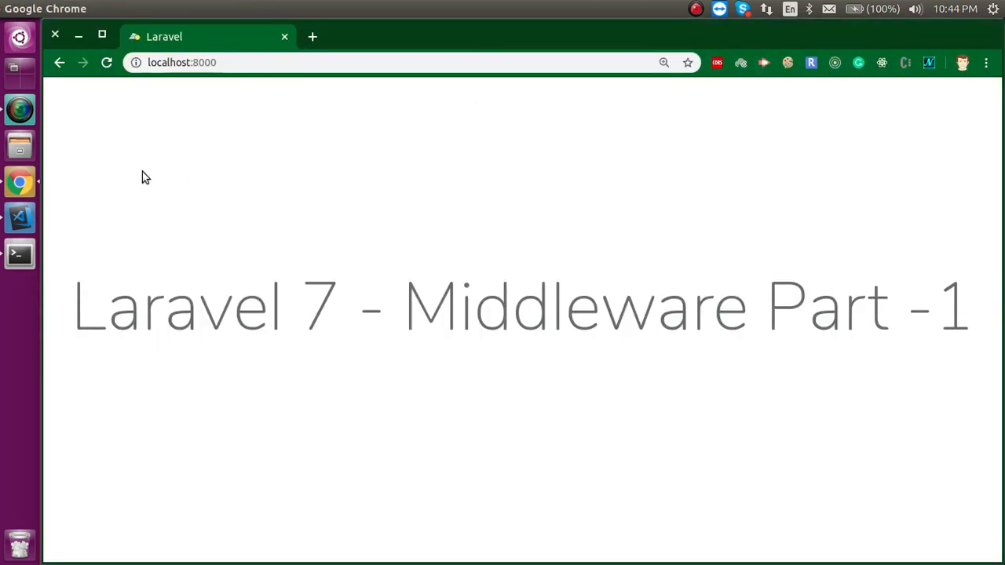
mouse_move(18, 219)
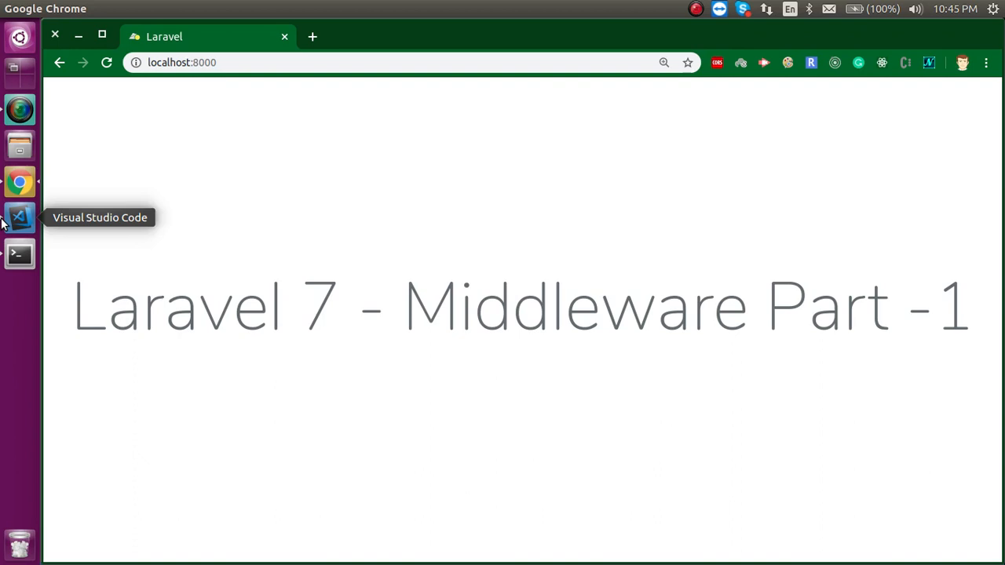
Step: Copy the CheckAge class name and add \App\Http\Middleware\CheckAge::class first in Kernel.php's $middleware
click(18, 217)
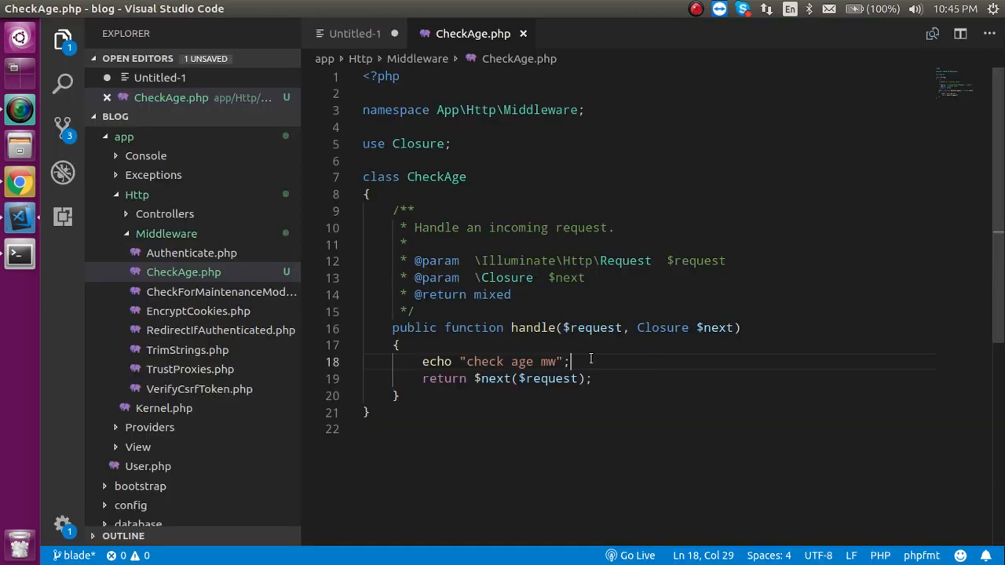
mouse_move(190, 369)
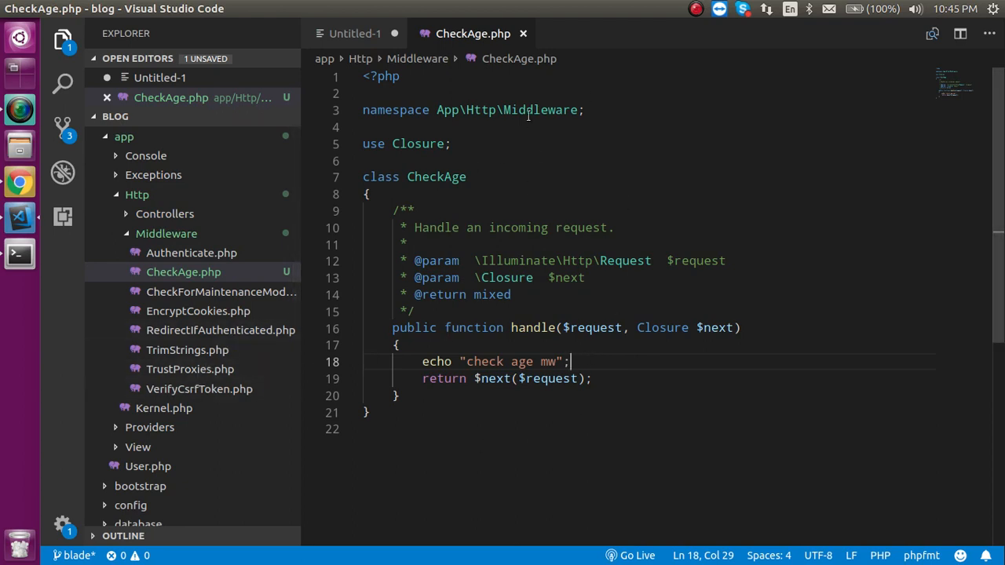
double_click(436, 175)
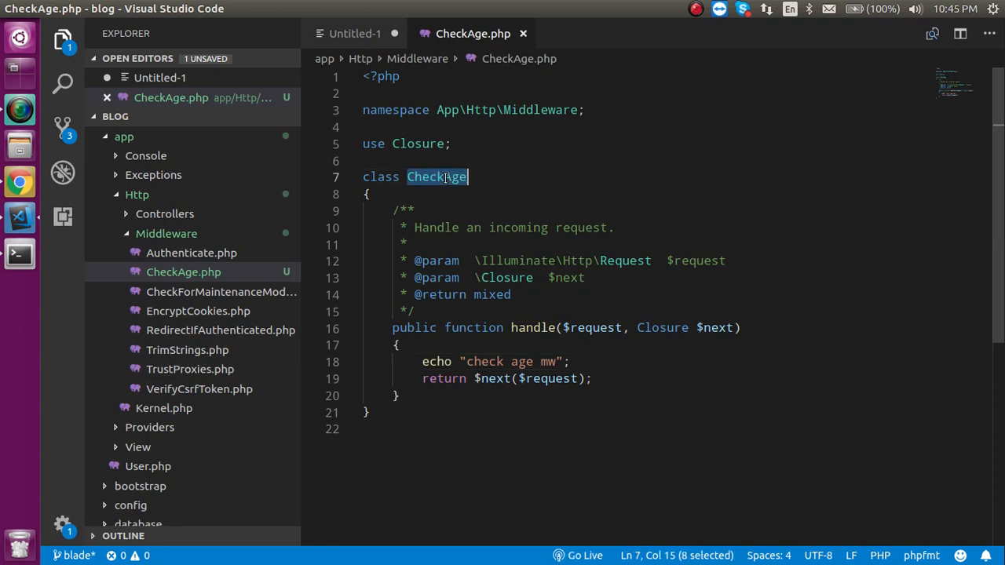
mouse_move(164, 408)
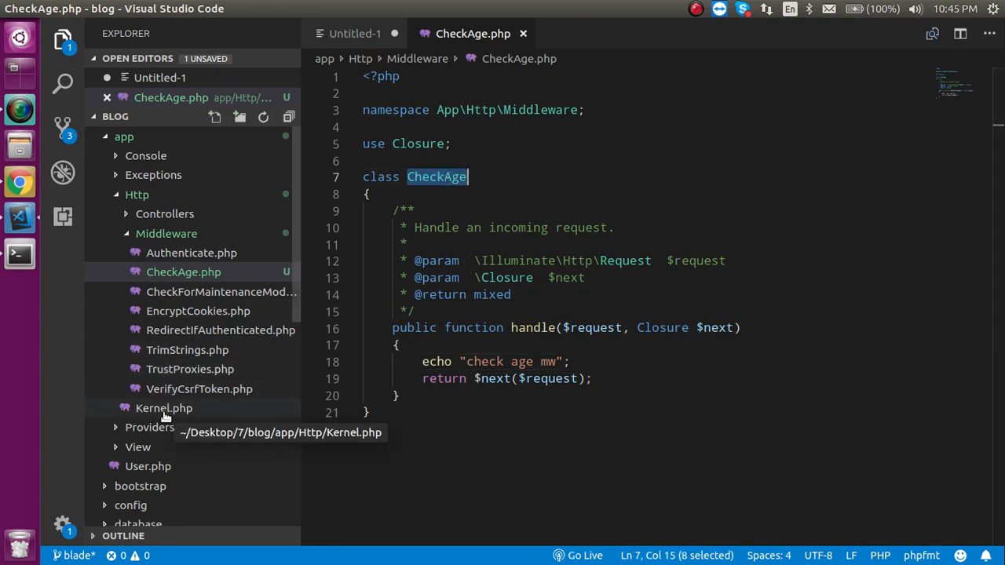
click(164, 408)
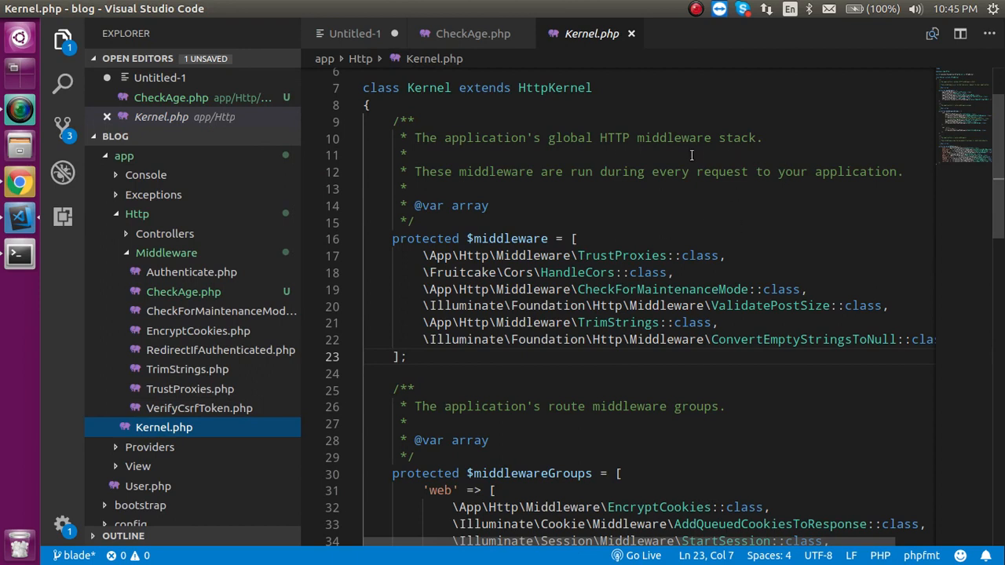
click(573, 239)
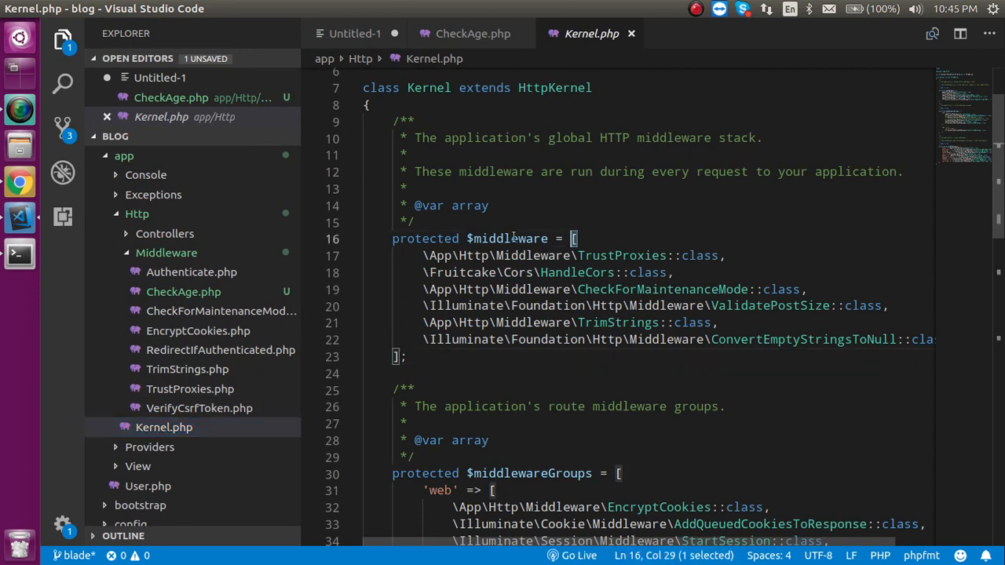
double_click(423, 238)
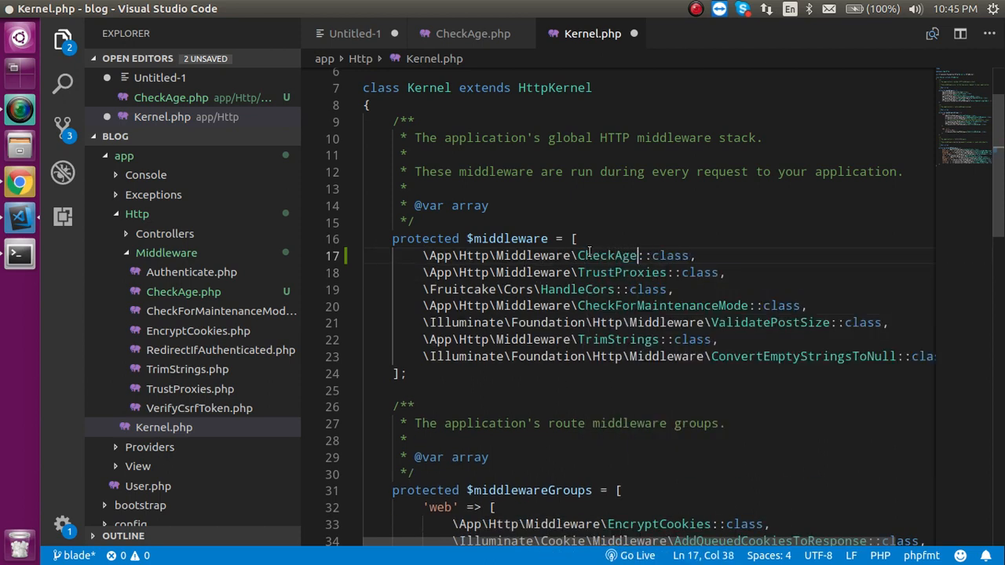
Step: Save Kernel.php and reload localhost:8000 in Chrome to see the "check age mw" echo
key(ctrl+s)
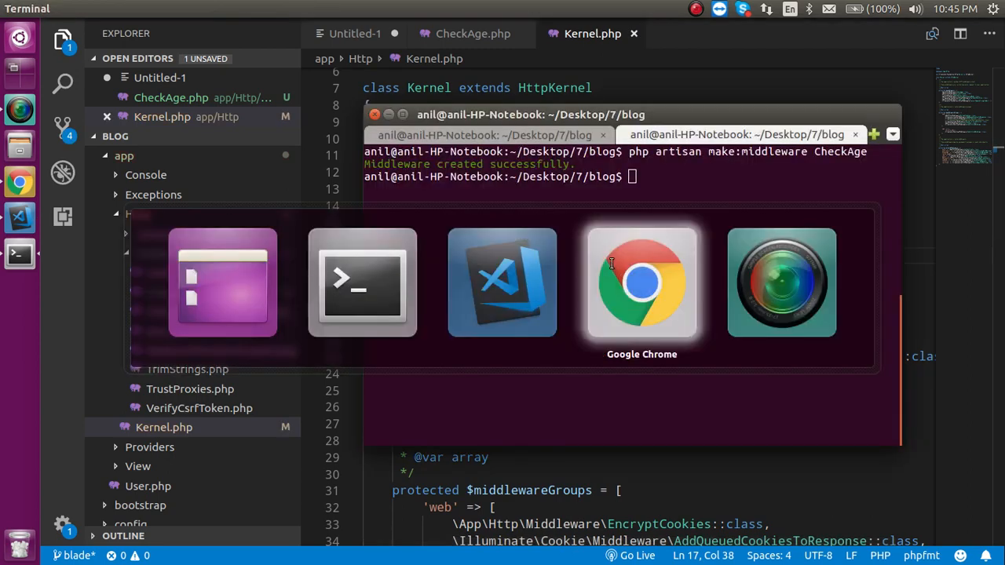
click(641, 283)
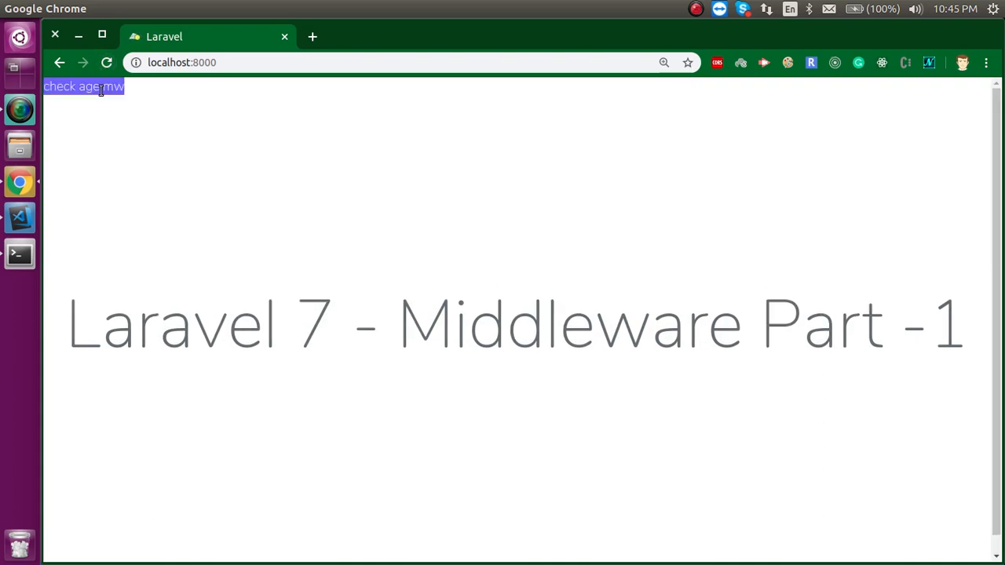
click(19, 217)
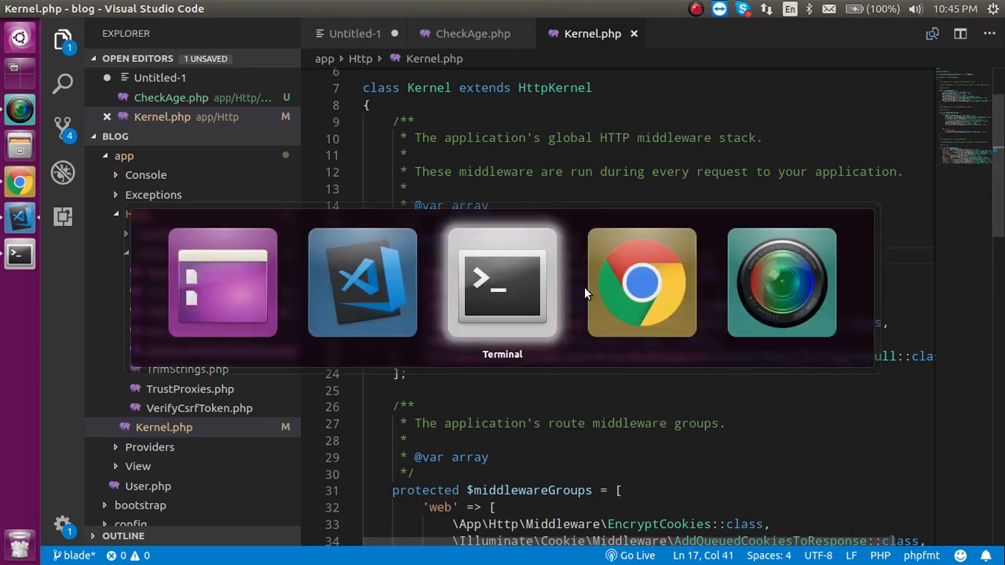
click(640, 282)
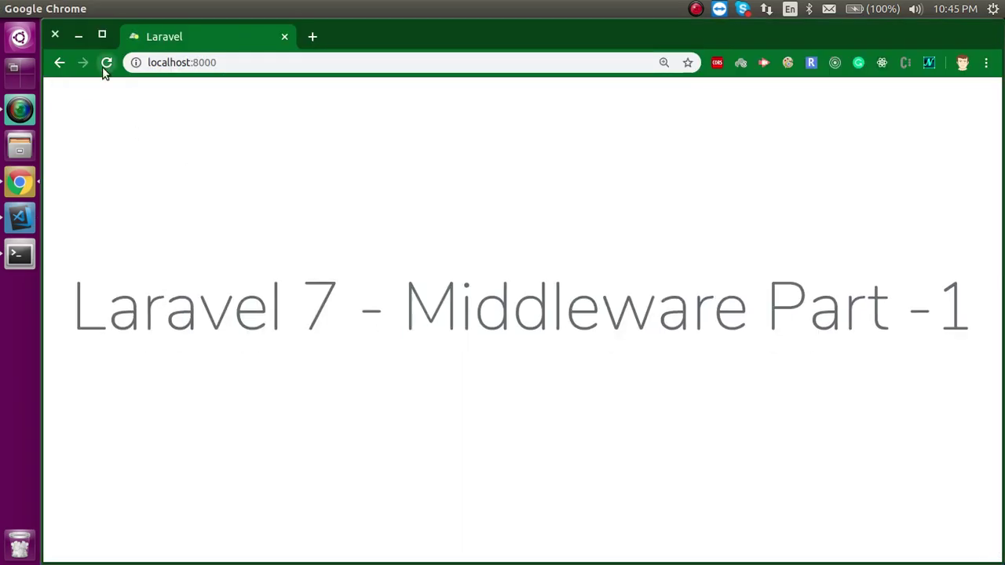
click(19, 216)
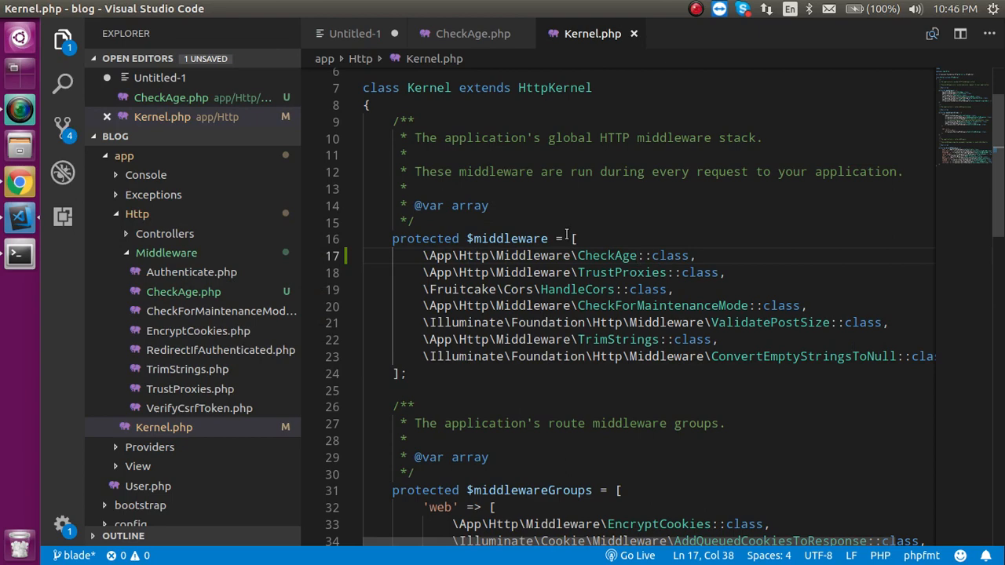
mouse_move(473, 33)
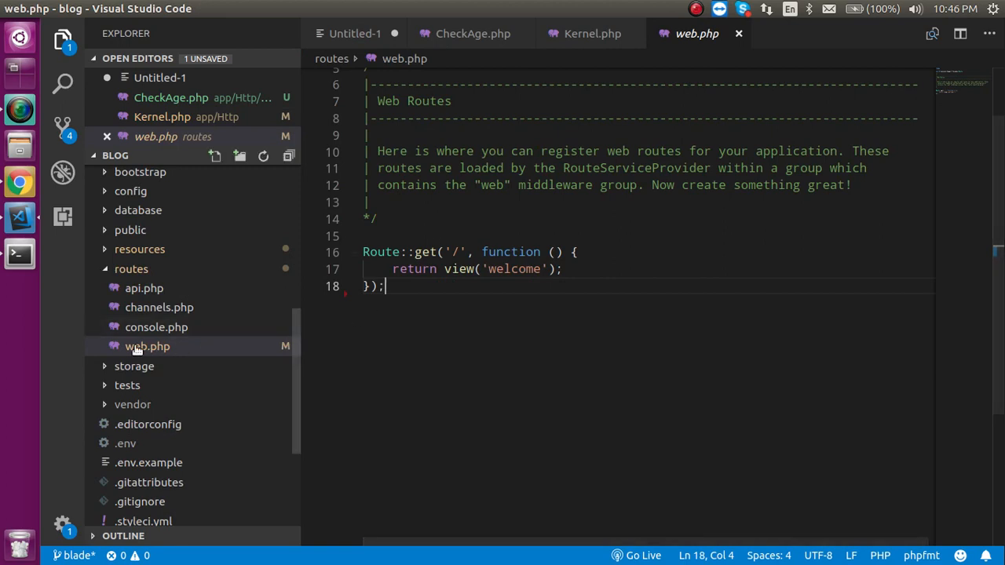
Step: Create a new file unauthroized.blade.php inside resources/views
click(132, 269)
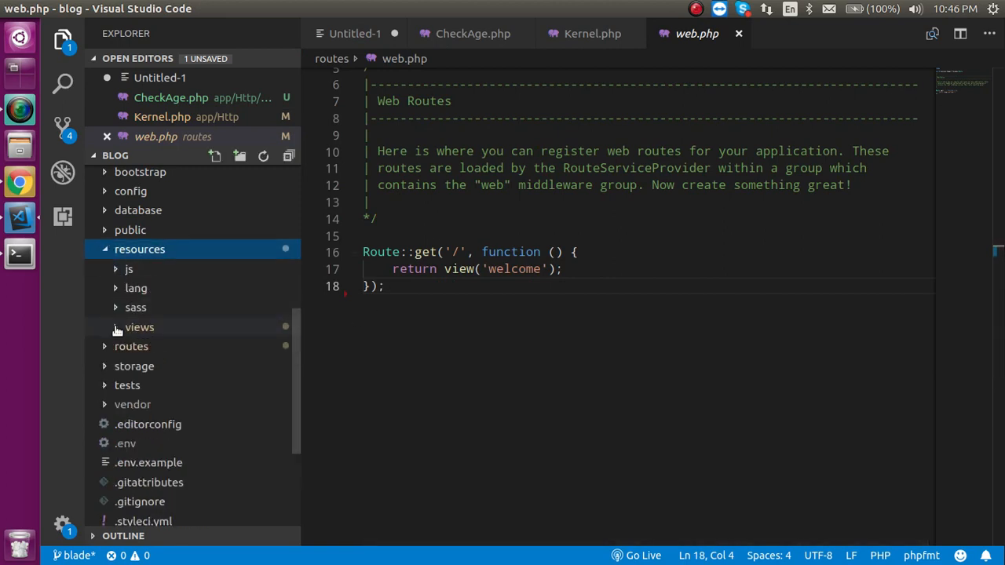
right_click(138, 328)
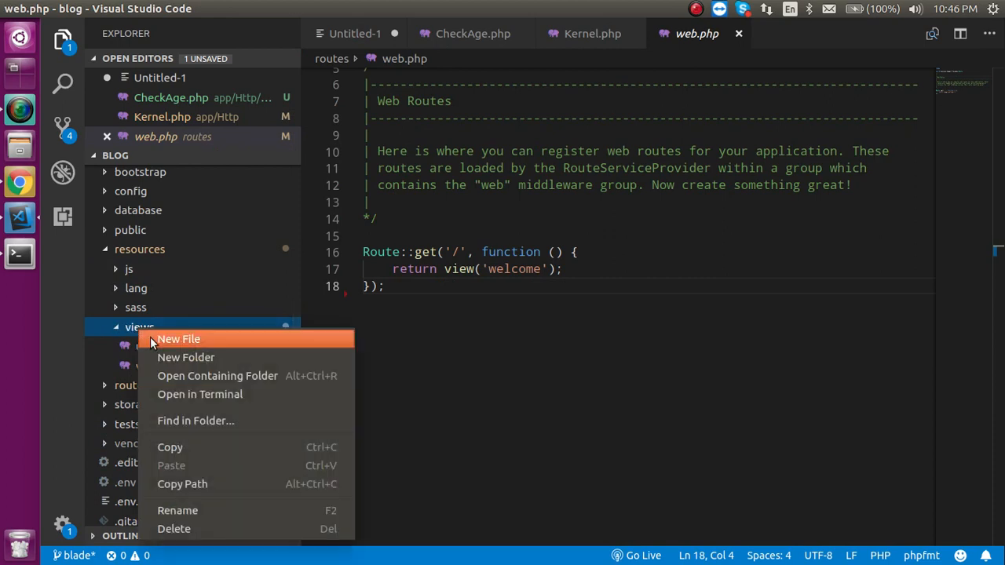
click(179, 339)
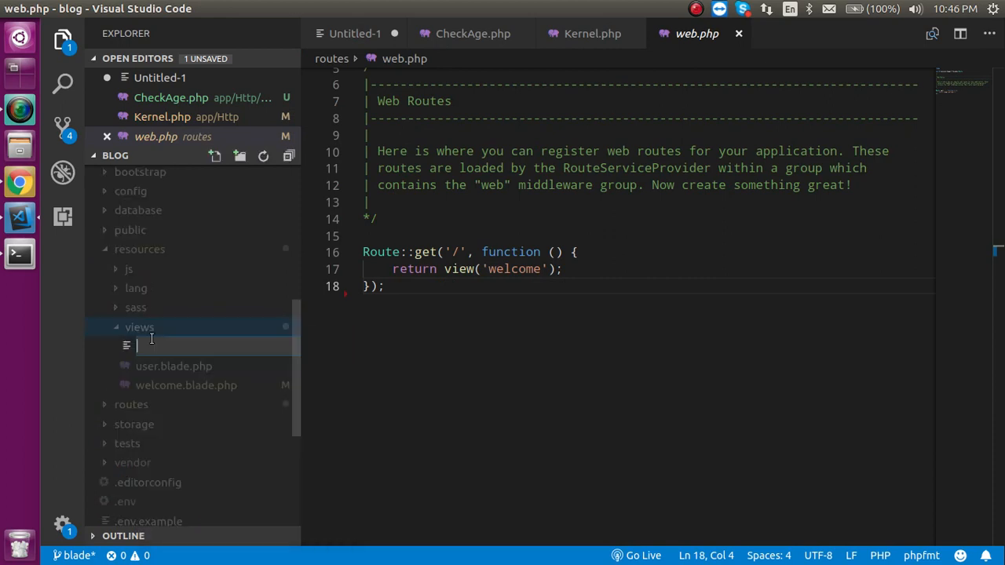
text(u)
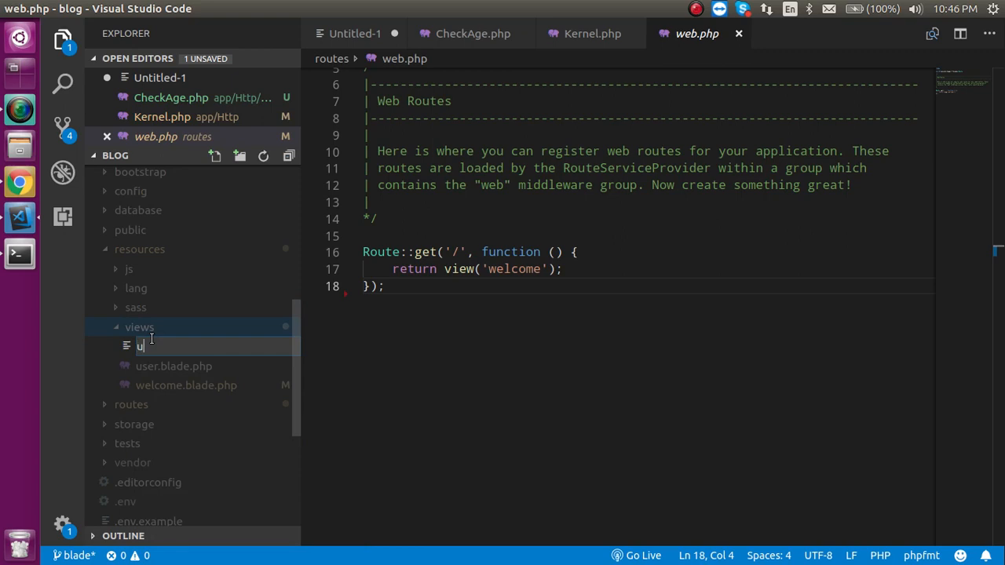
text(nauth)
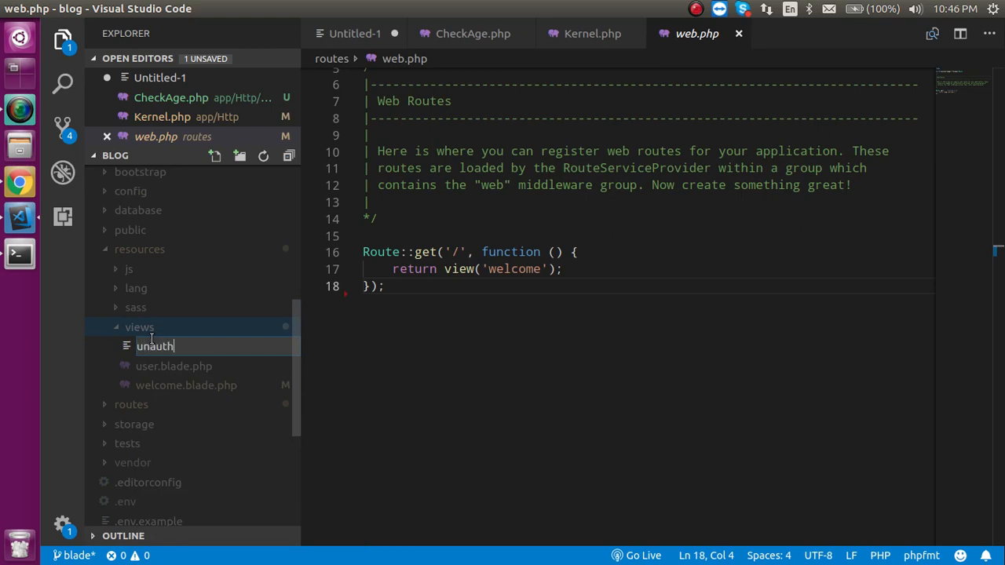
text(r)
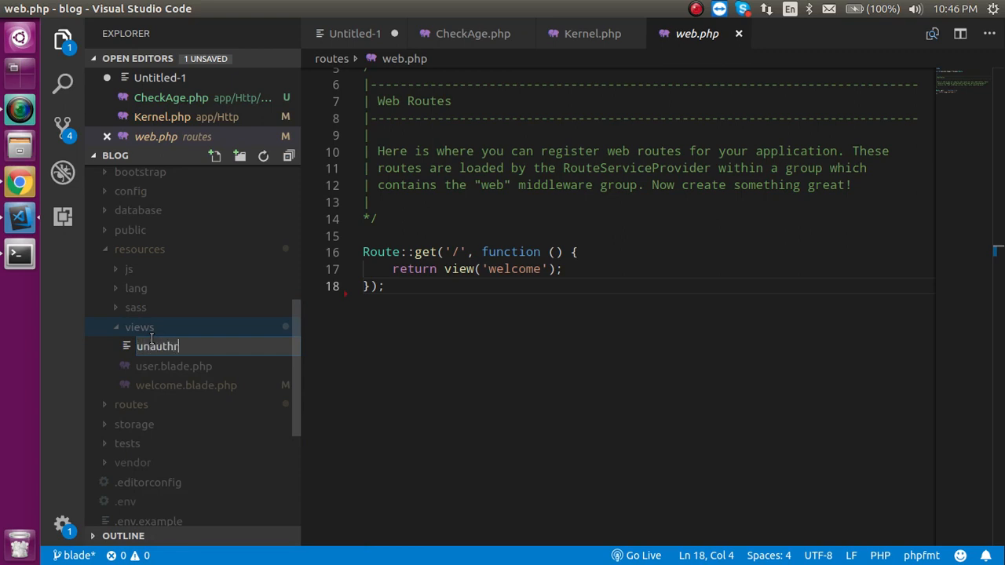
text(oi)
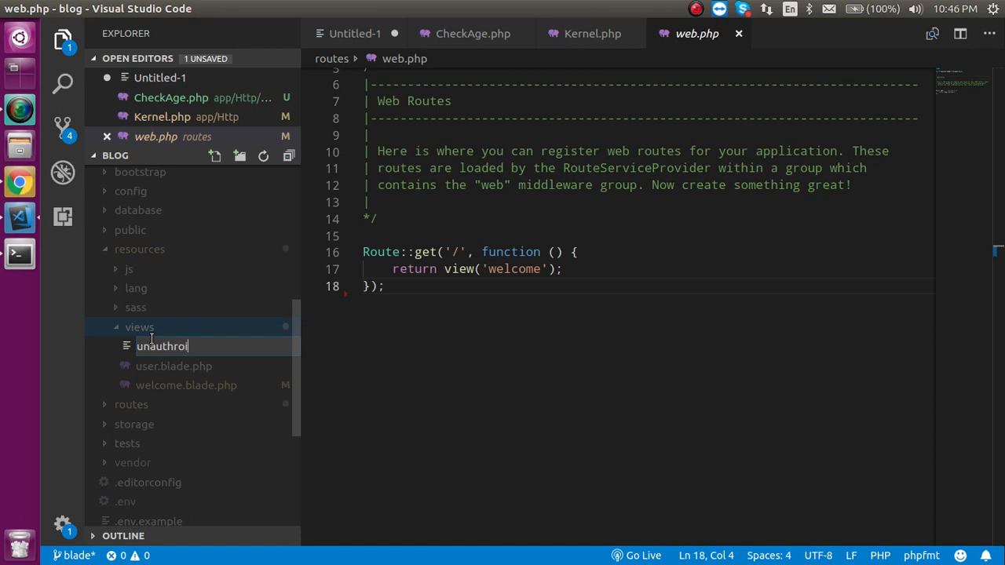
text(zed.bla)
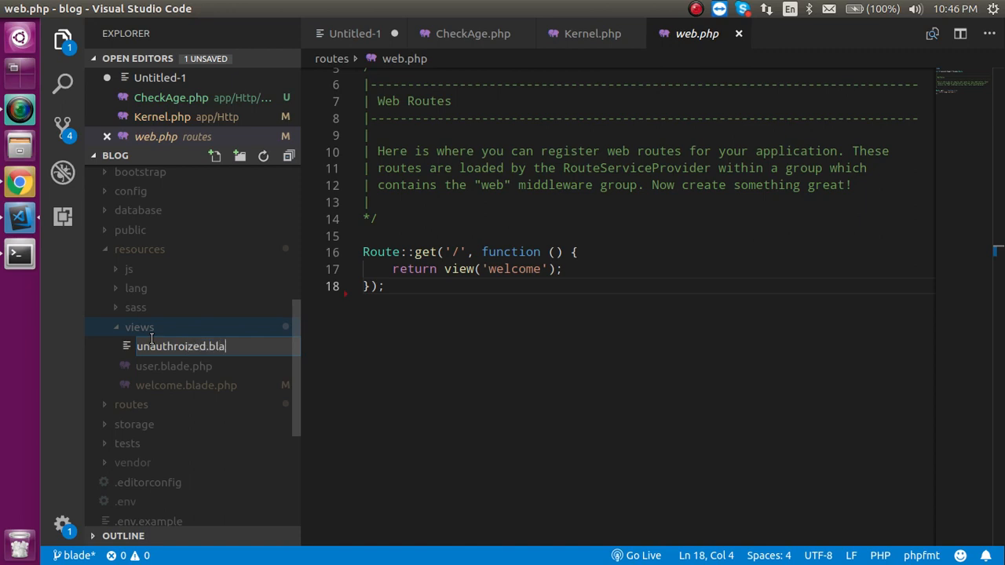
key(Return)
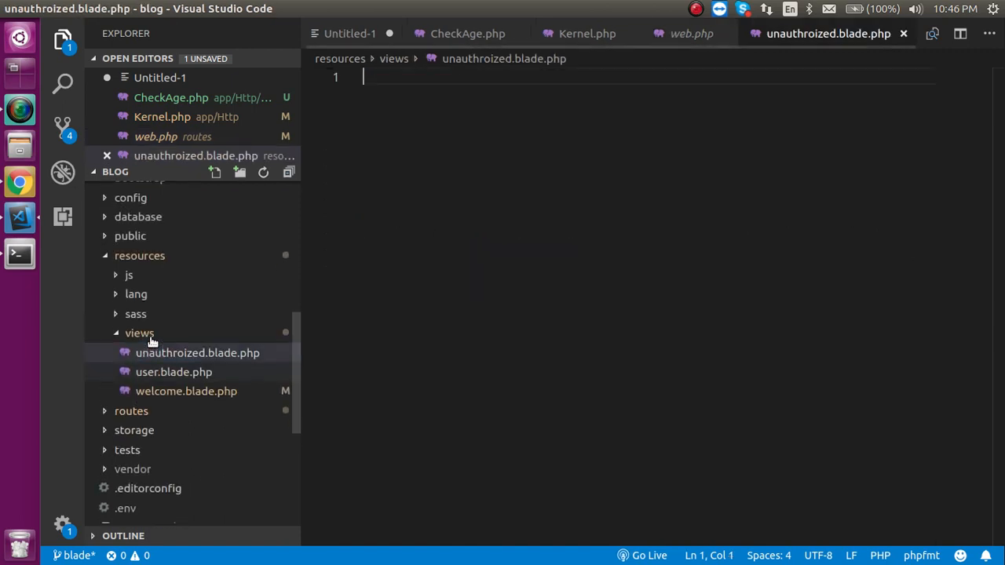
Step: Give the view an h1 reading "you dont have access of this page"
text(<h1></h1>)
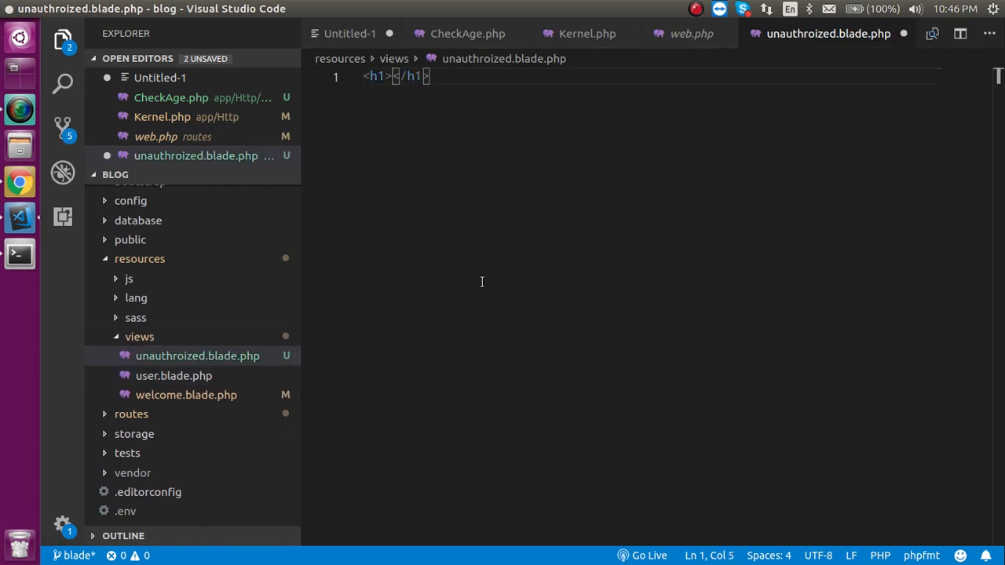
text(you do)
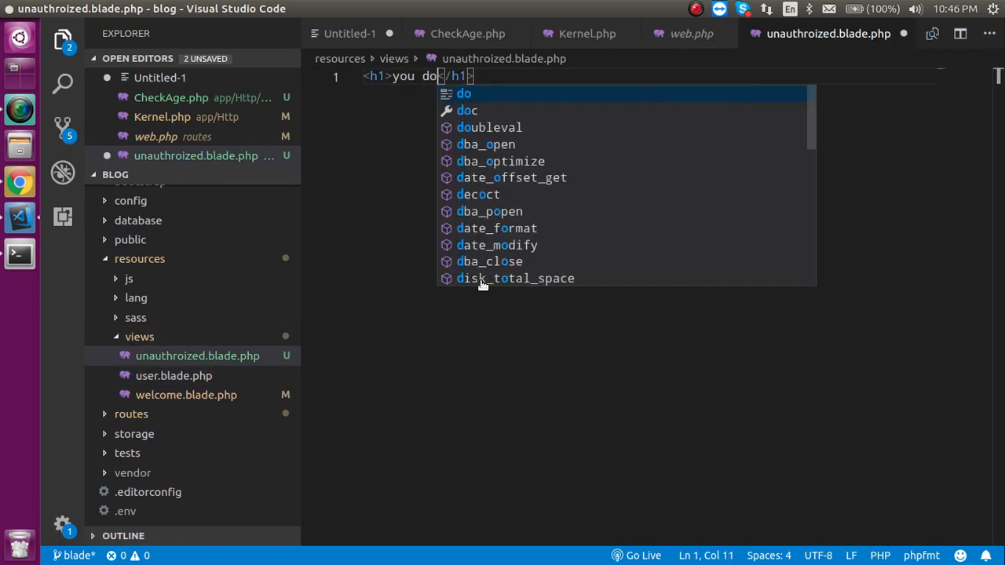
text(nt have acc)
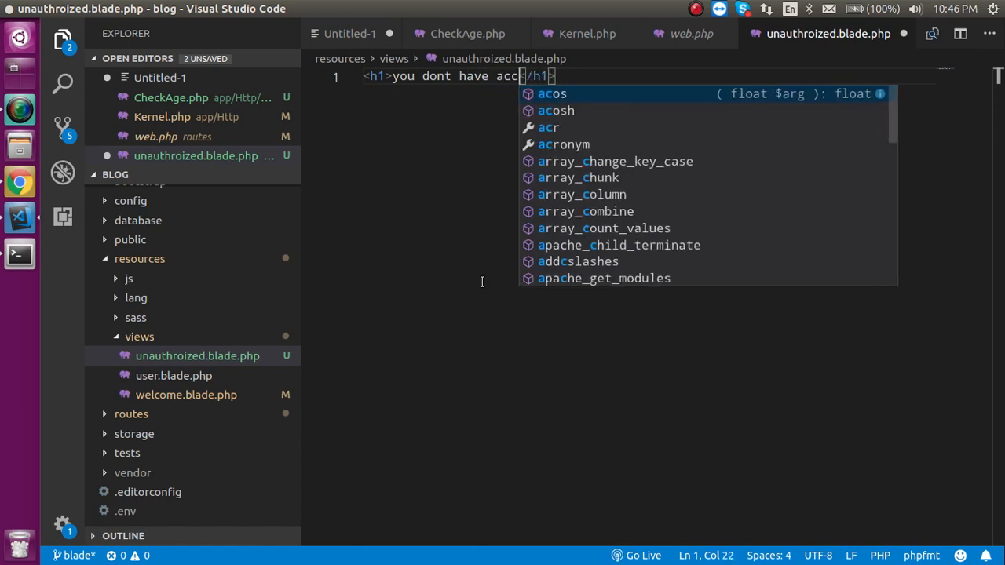
text(ess of this page)
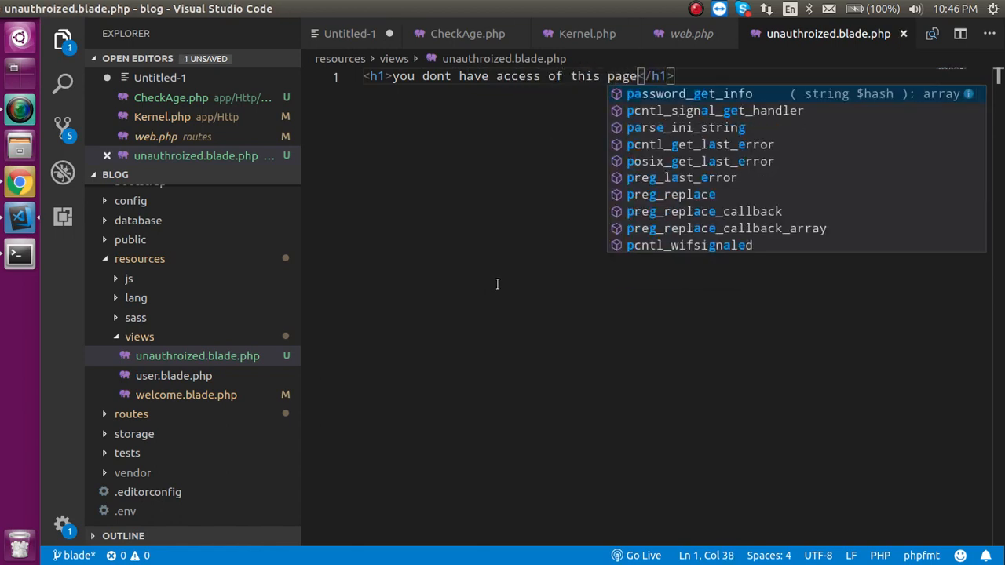
Step: Start a new route line in web.php for the 'unauthorized' path below the welcome route
click(689, 33)
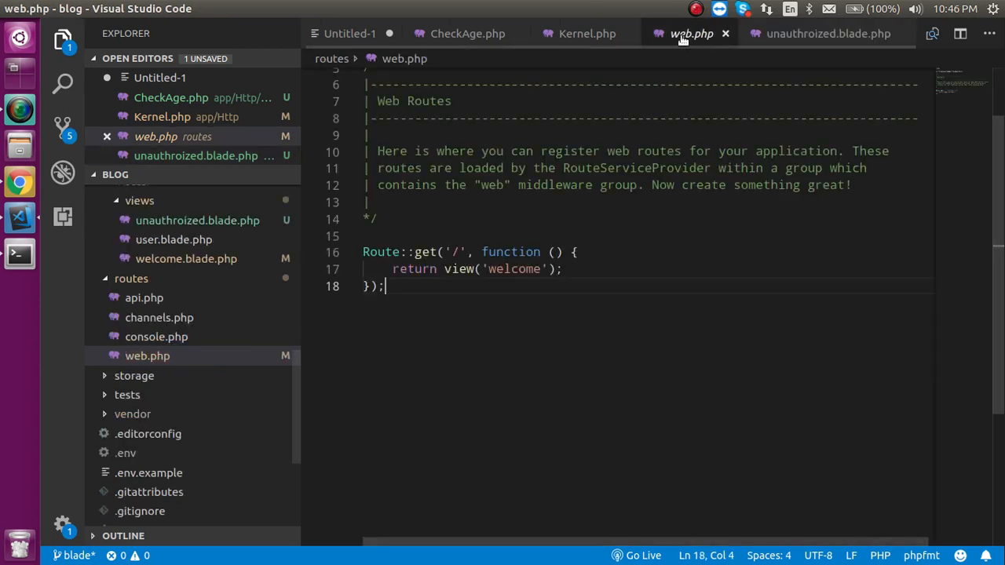
text(Route::)
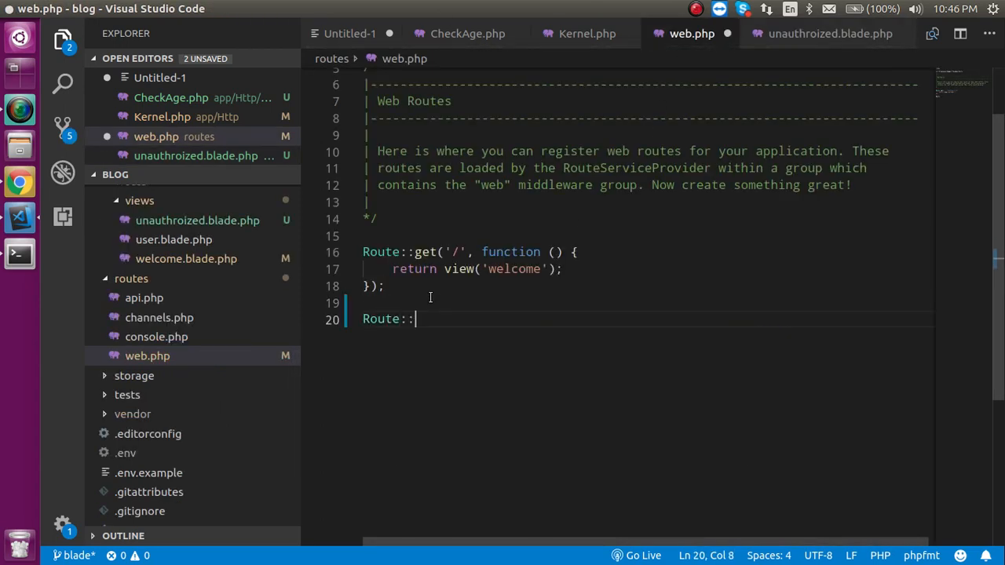
text(get(')
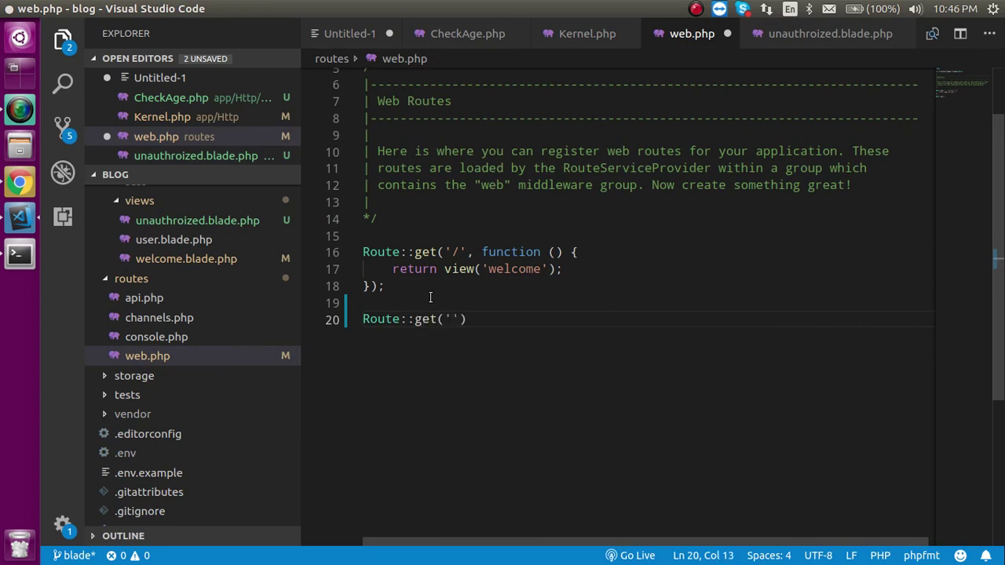
text(/)
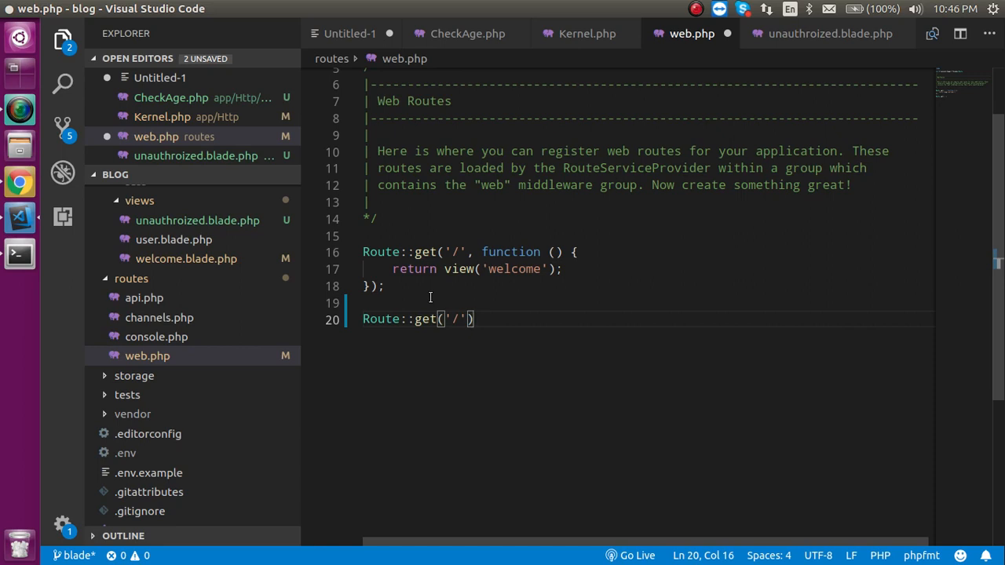
text(I)
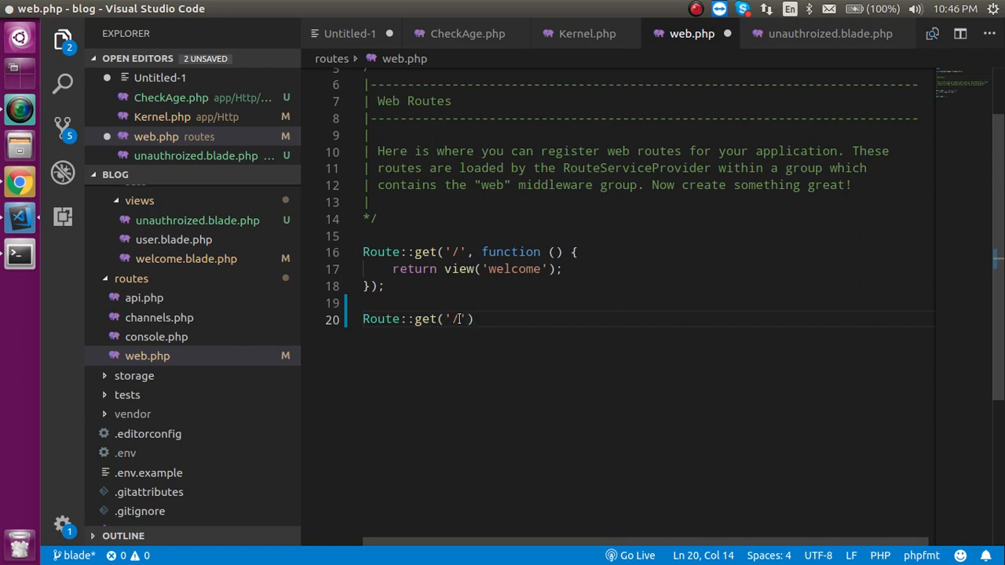
text(L)
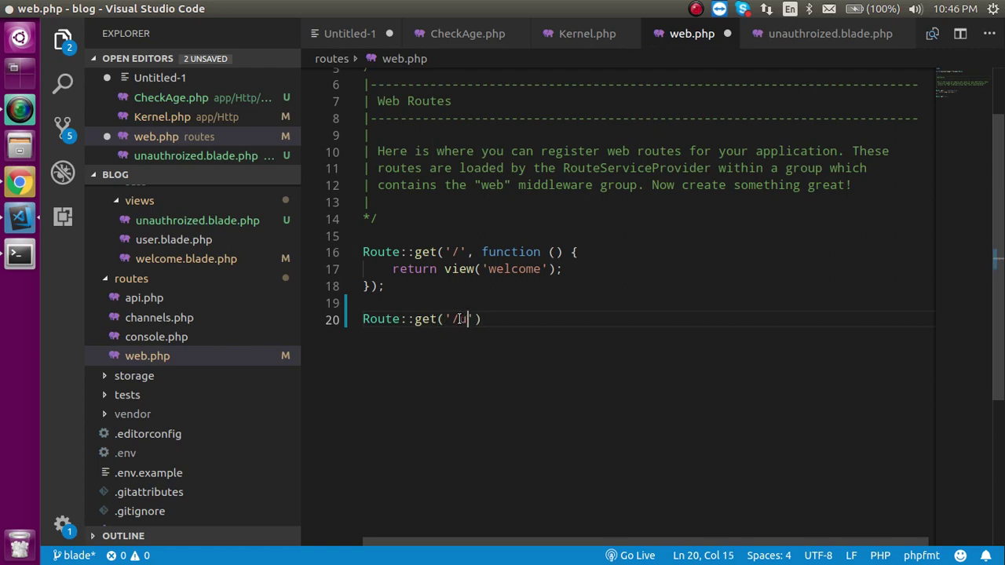
text(naut)
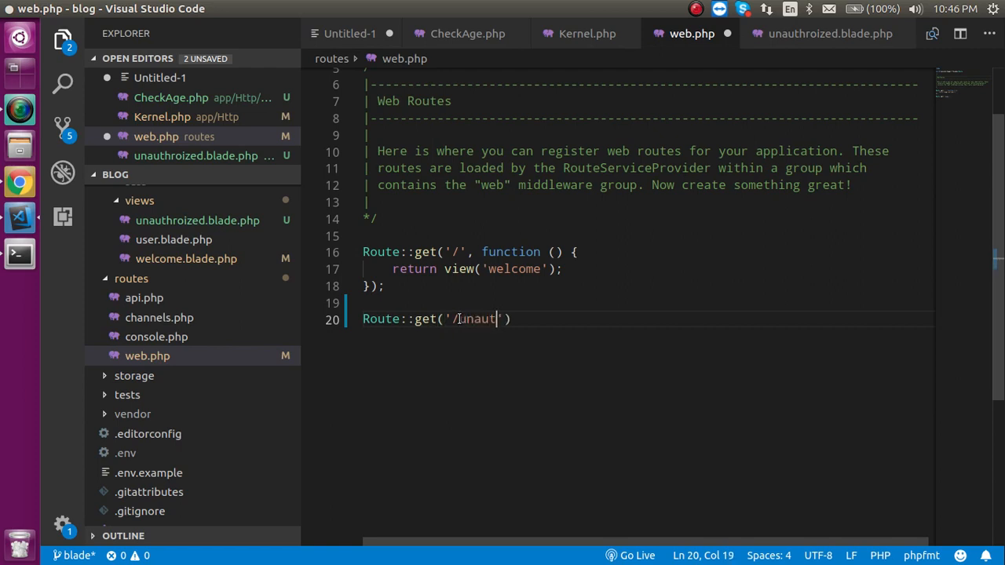
text(horized)
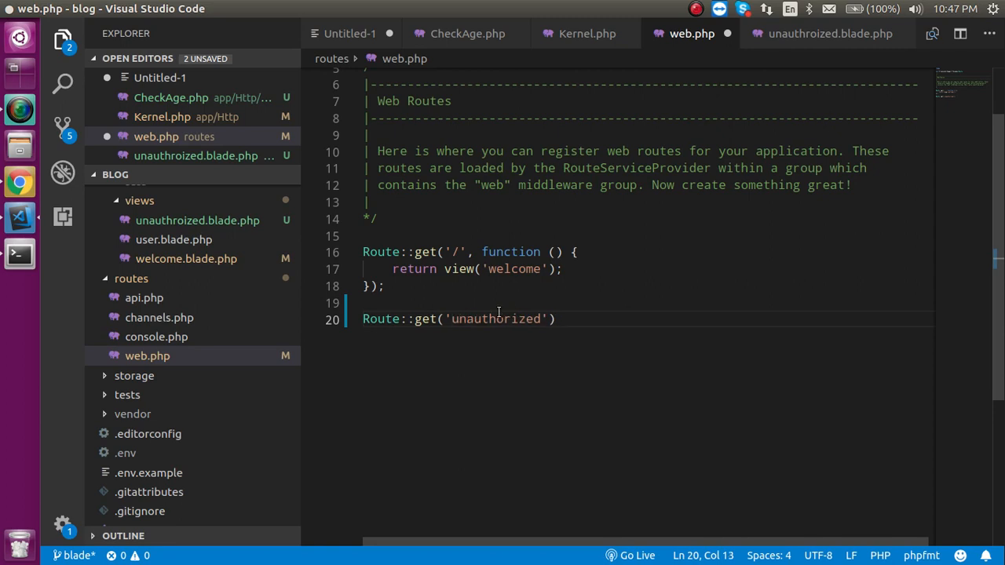
Step: Complete the route as ('unauthorized','unauthorized'); and rename the misspelled blade view file
click(551, 319)
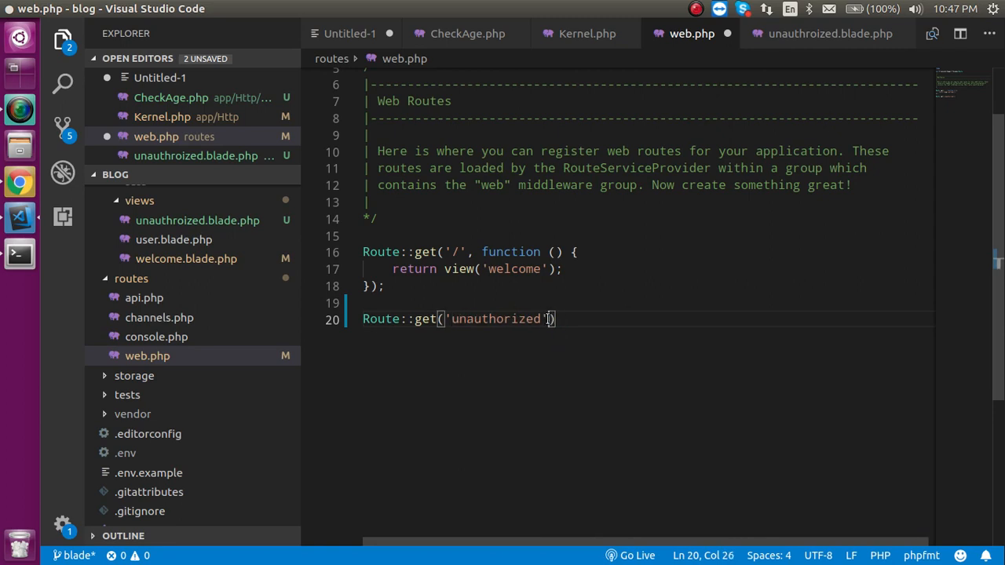
text(,'unauthorized')
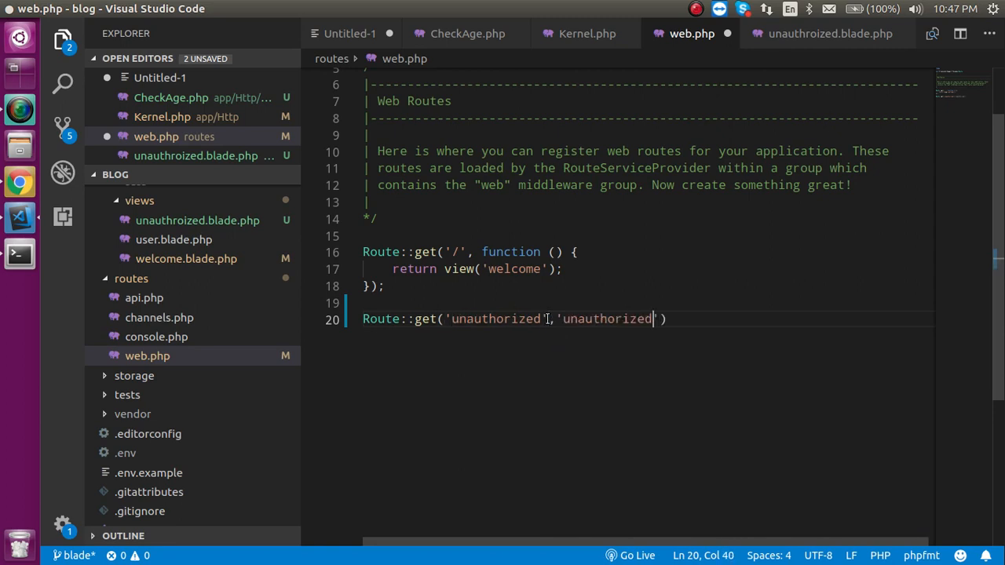
text();)
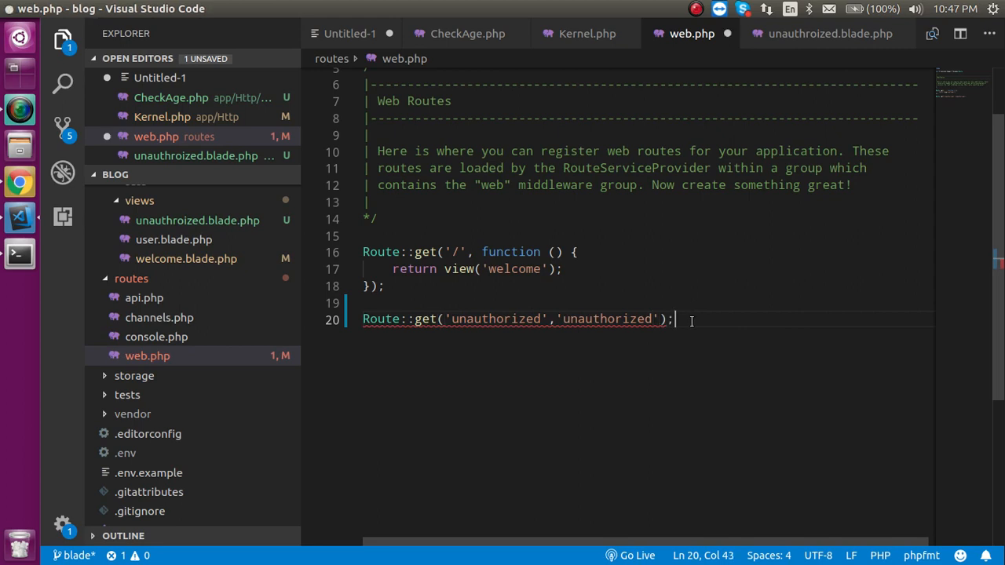
double_click(605, 319)
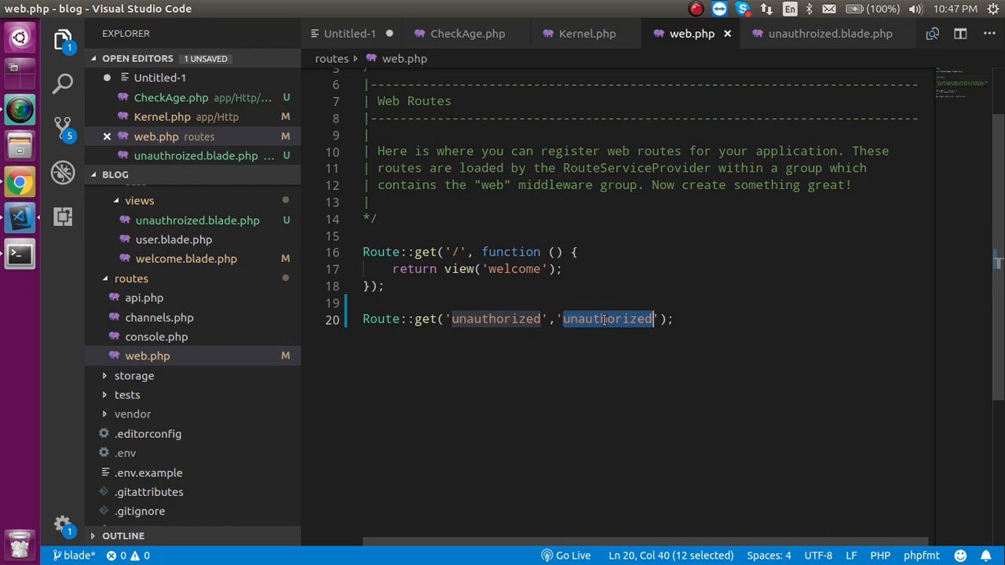
mouse_move(185, 257)
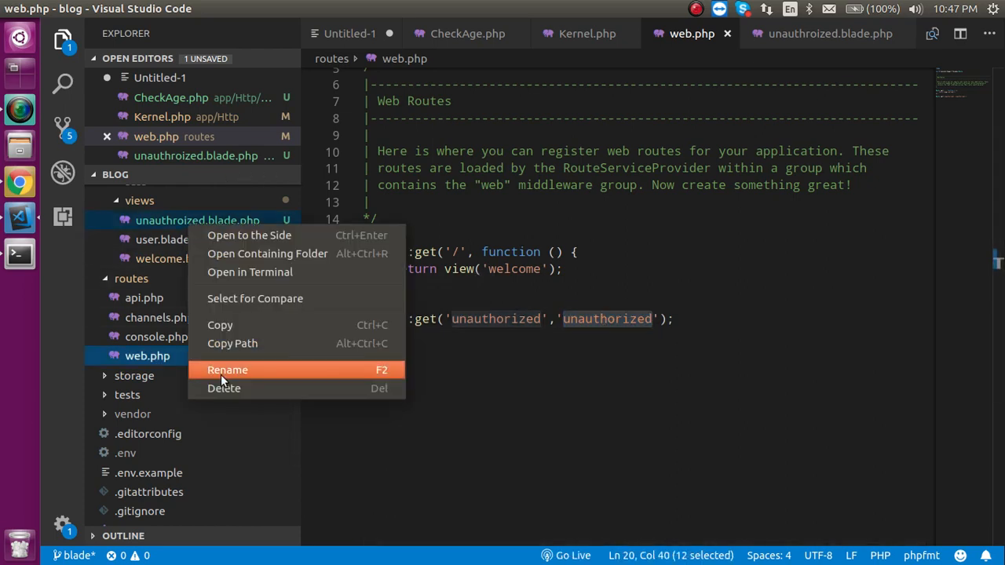
click(226, 370)
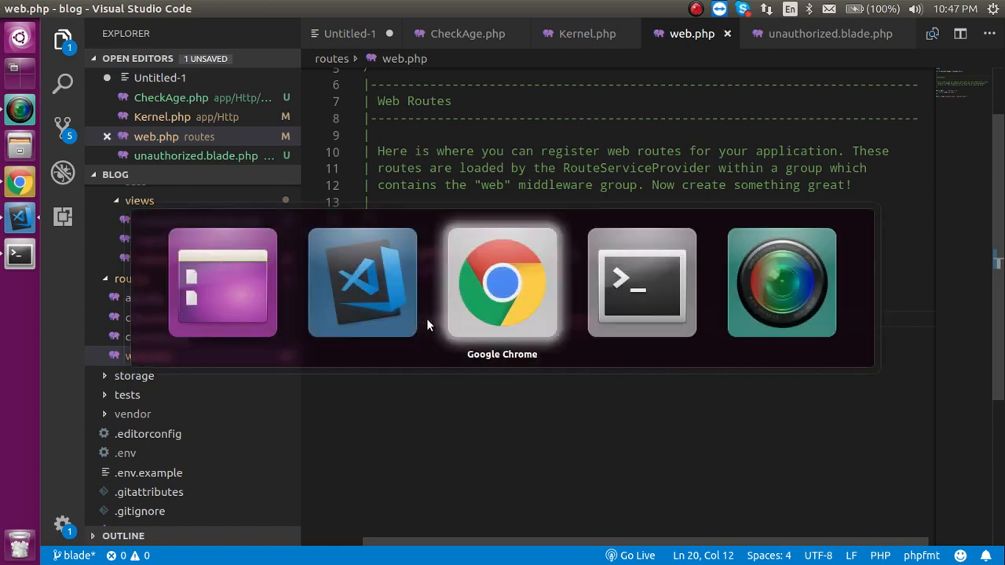
Step: Load localhost:8000/unauthorized in Chrome to confirm the no-access heading, then return to the editor
click(503, 283)
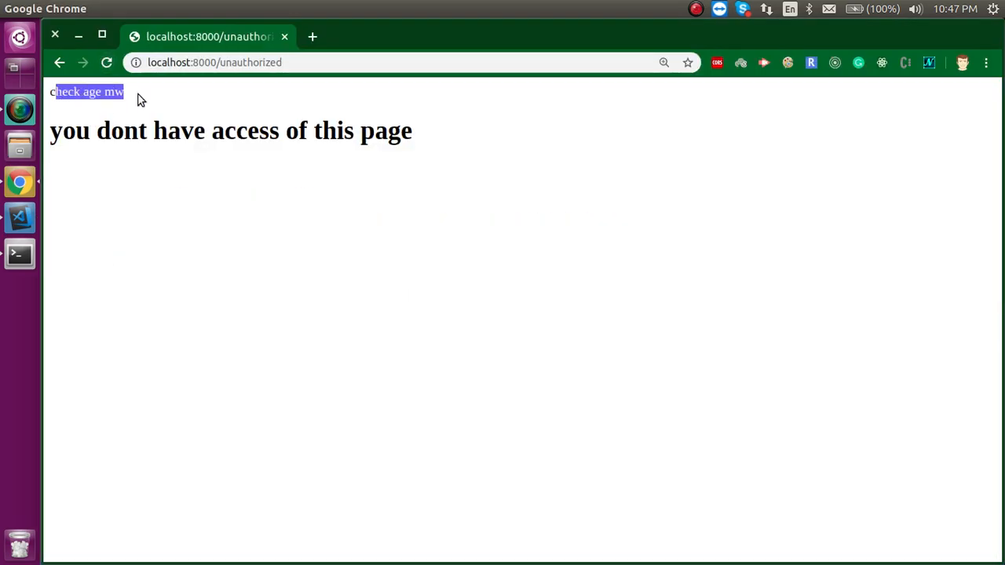
click(94, 140)
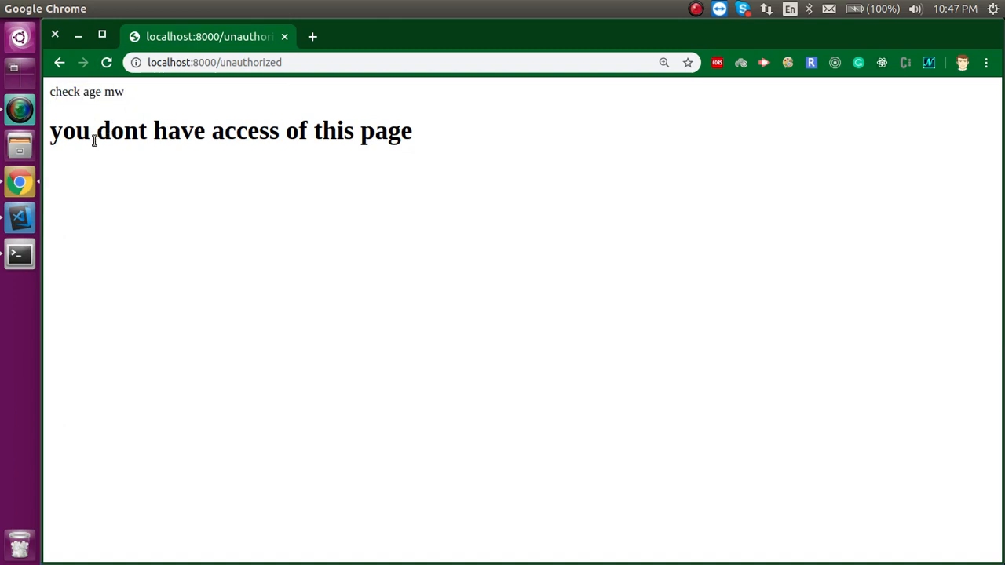
mouse_move(64, 128)
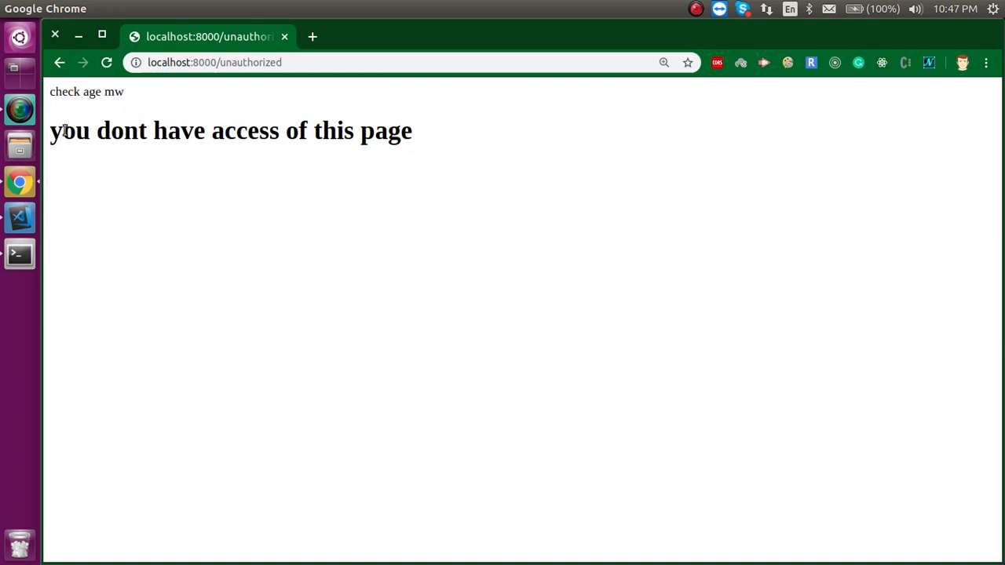
mouse_move(290, 160)
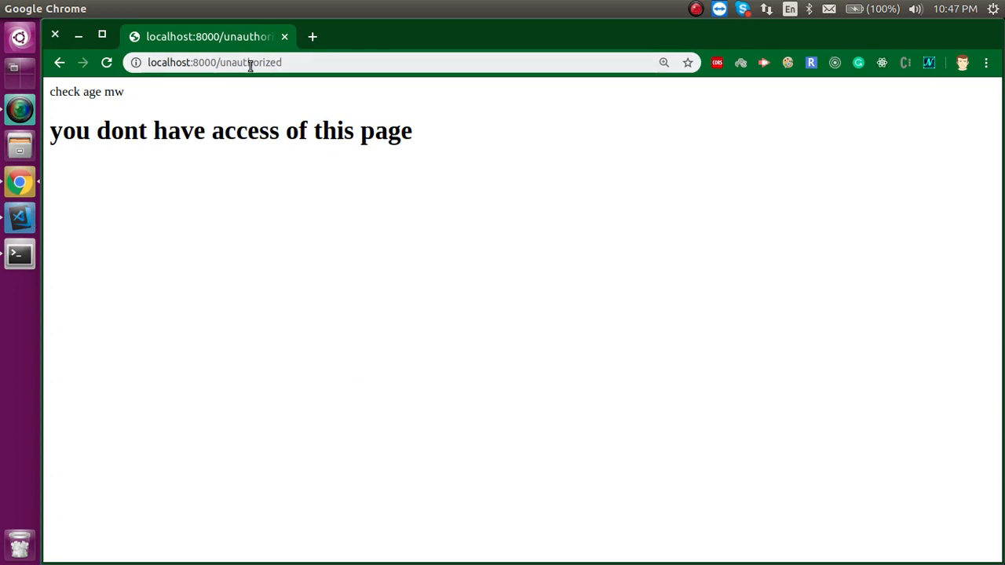
click(249, 62)
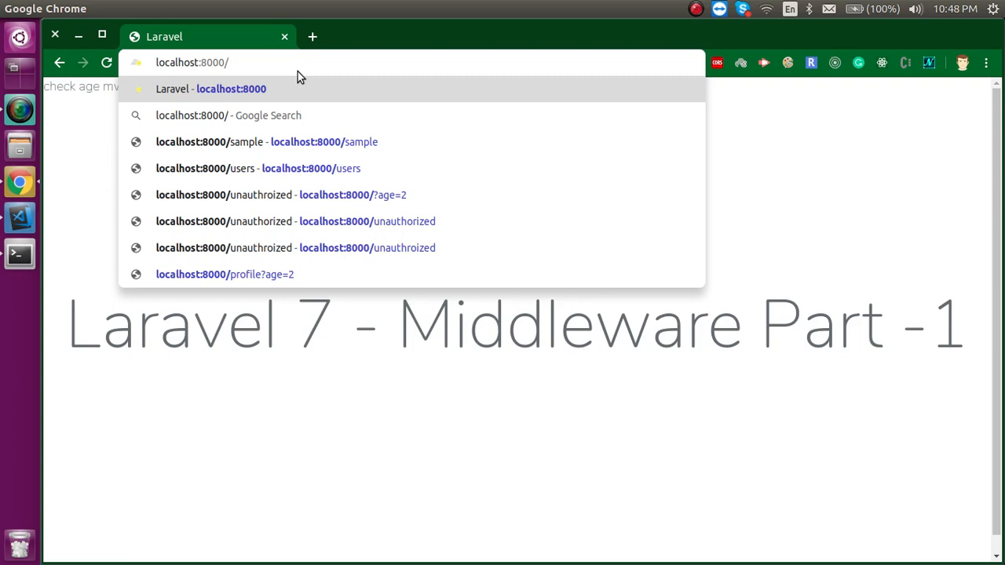
click(298, 220)
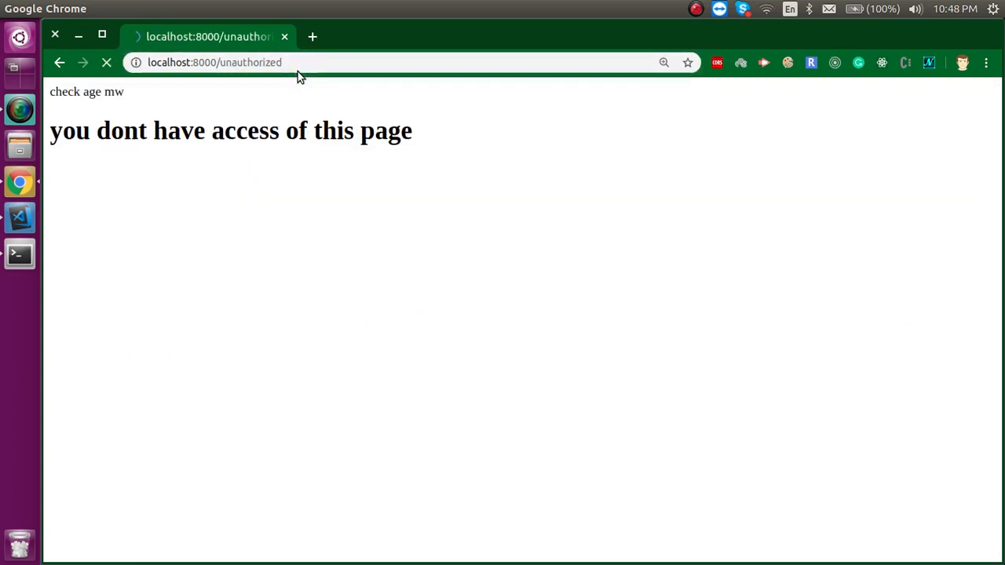
click(19, 217)
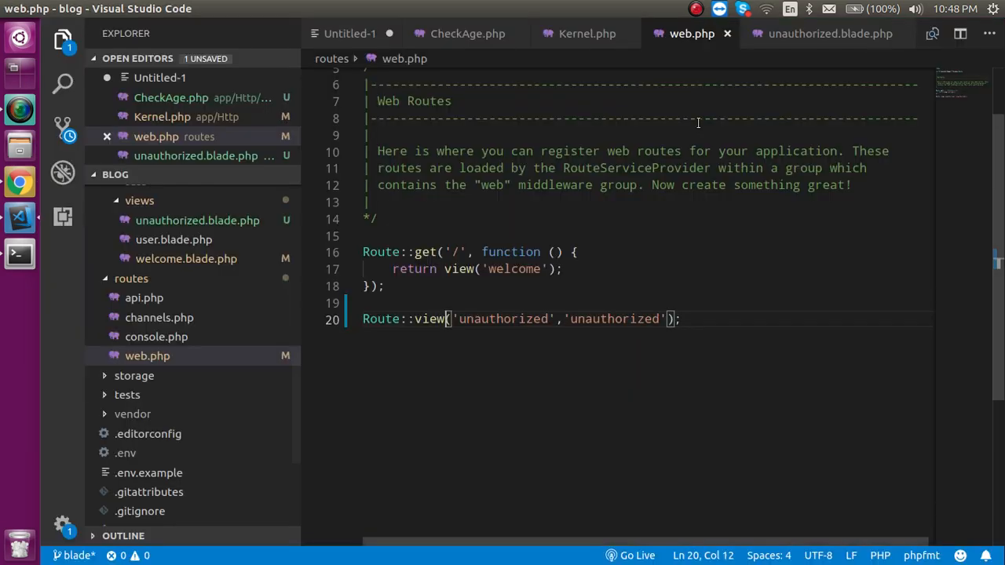
Step: Replace the echo in CheckAge handle() with if($request->age && $request->age<20){ return redirect('unauthorized'); }
click(468, 33)
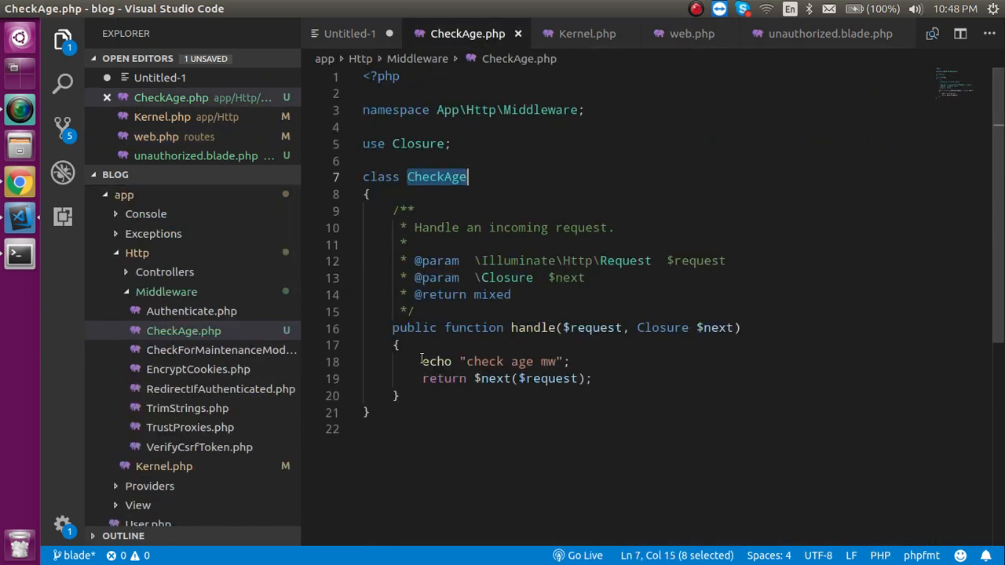
text(if)
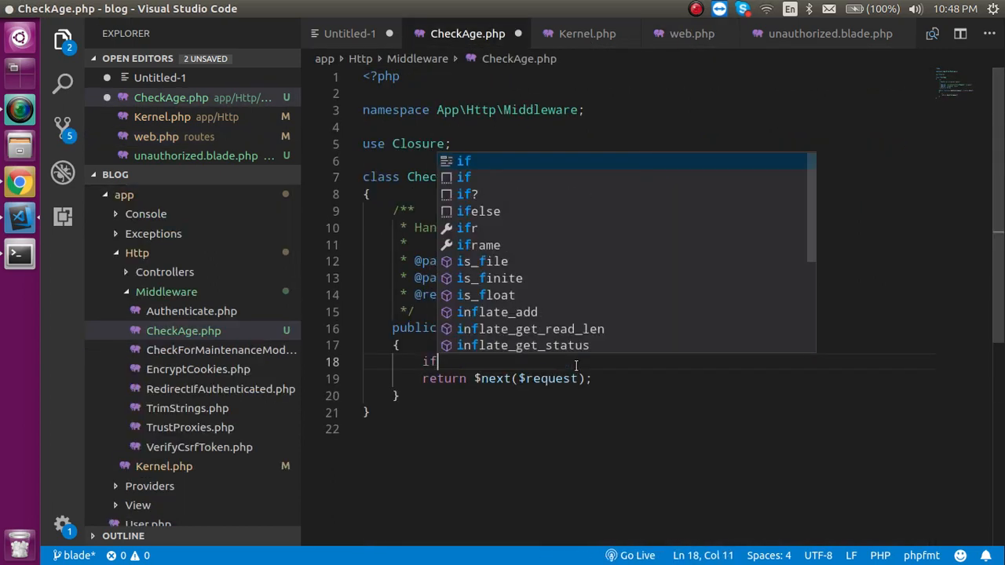
text(($request)
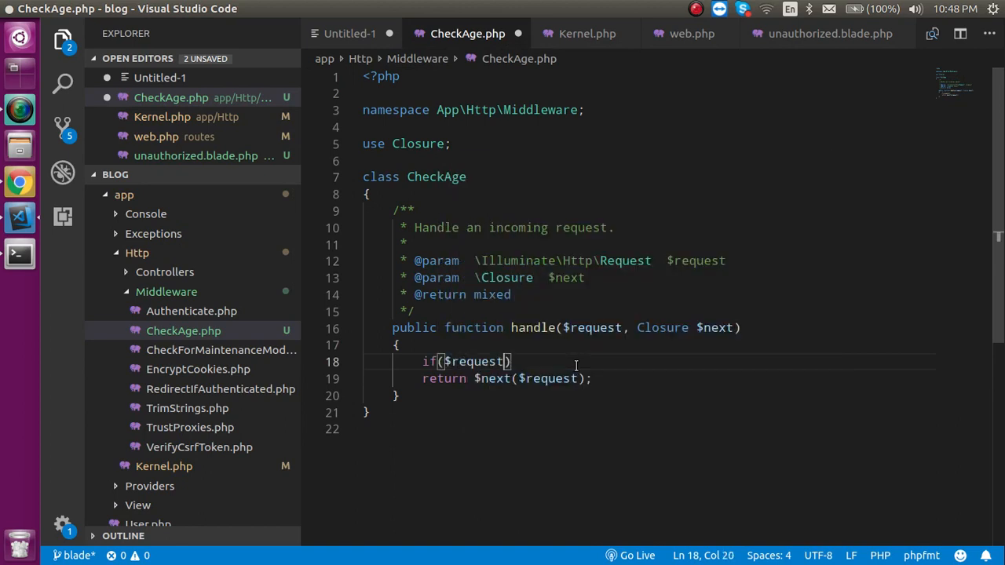
text(->age)
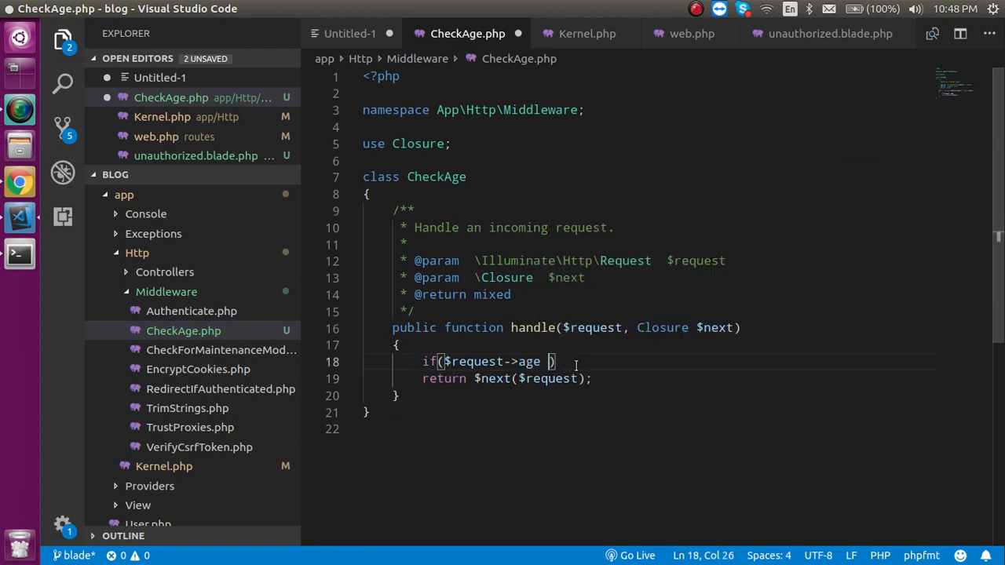
text(&&)
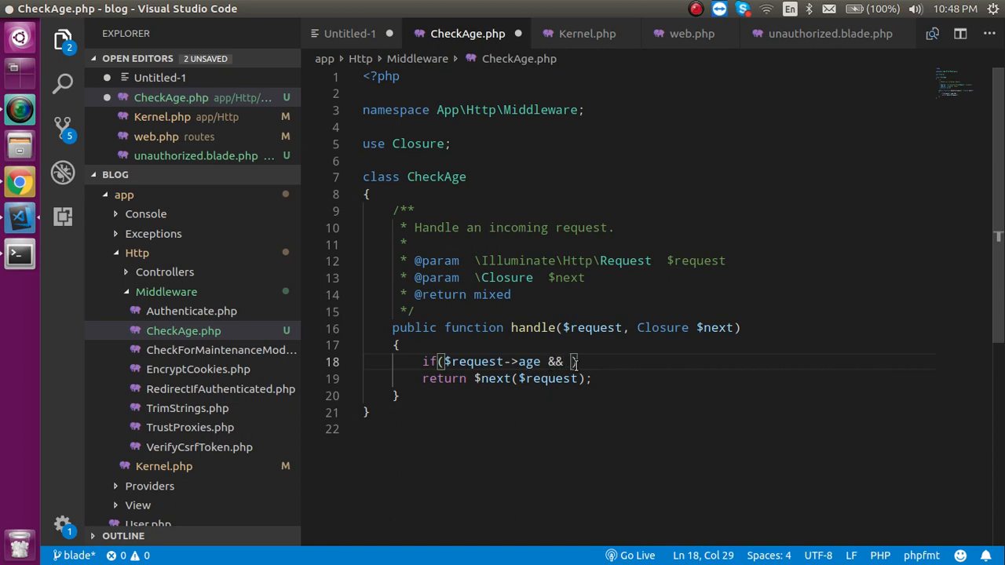
text($request)
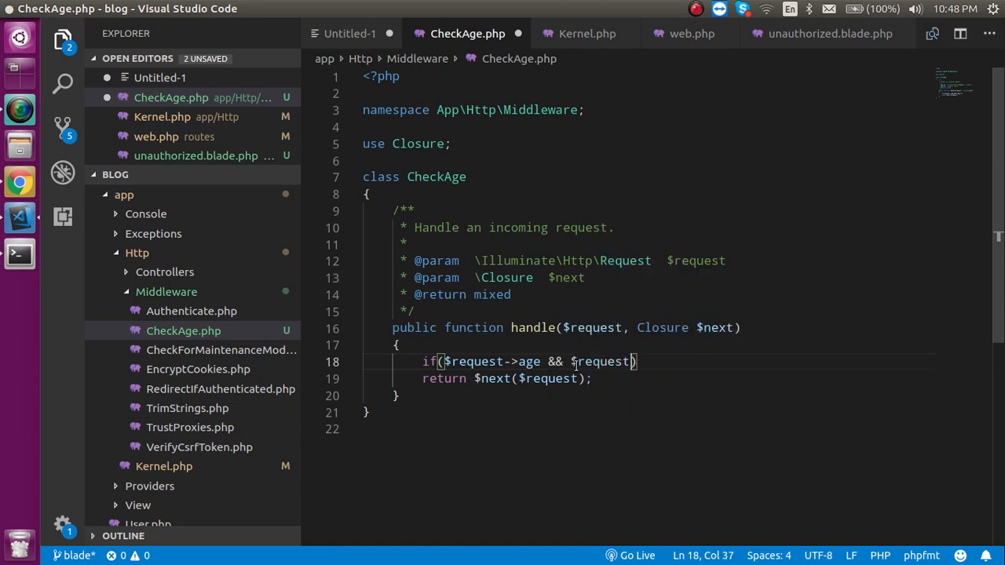
text(->age<)
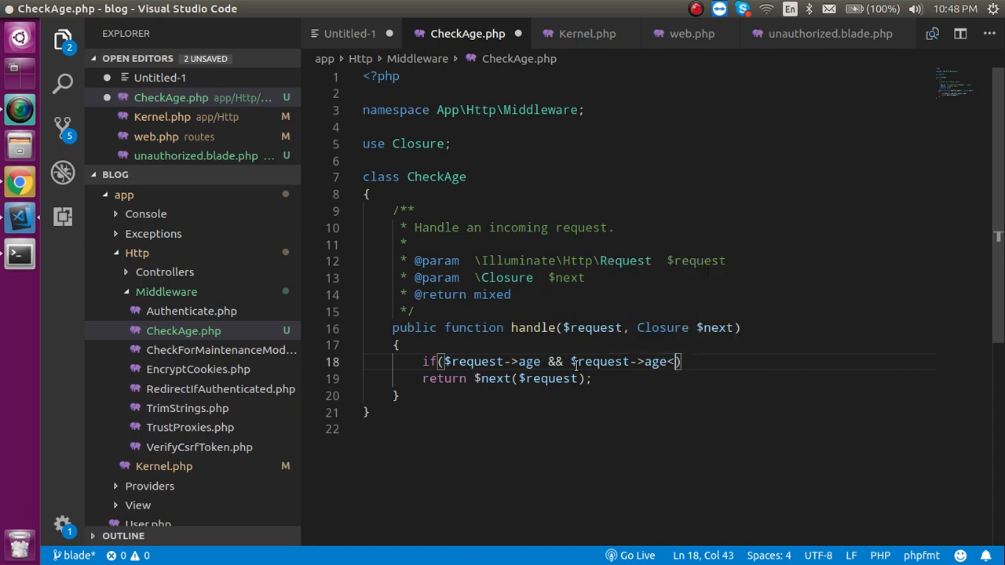
text(20)
text({)
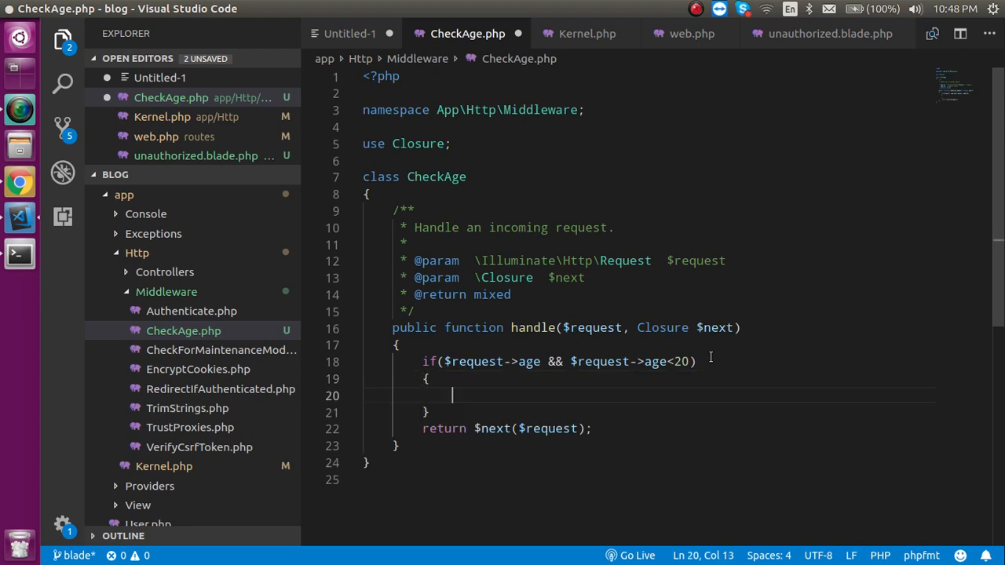
text(return)
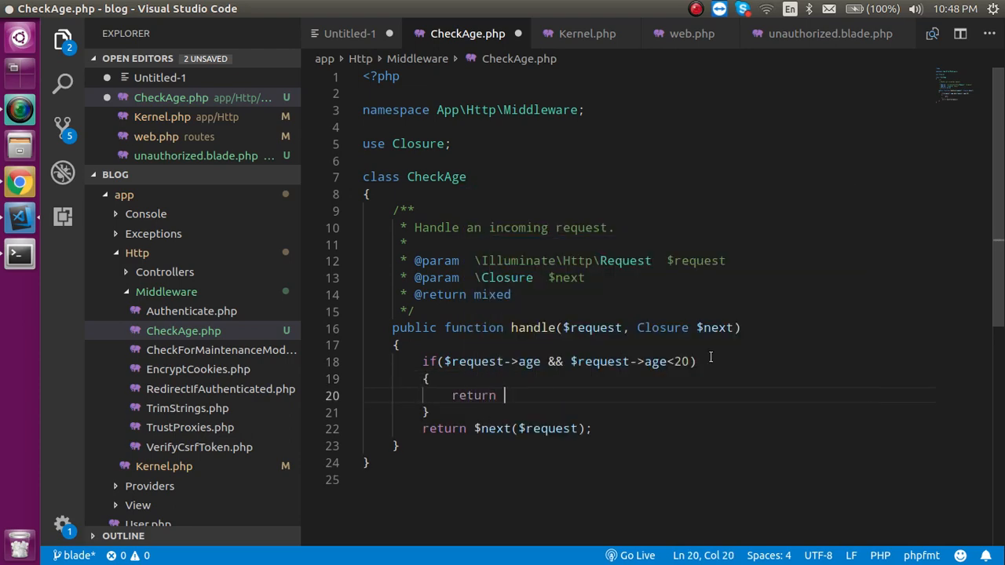
text(reidur)
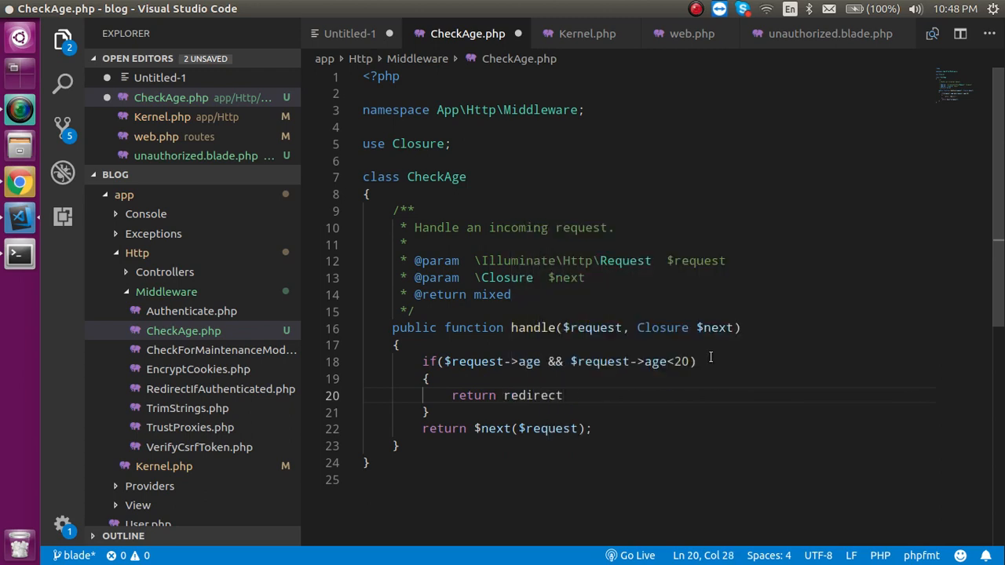
text(('unauthorized'))
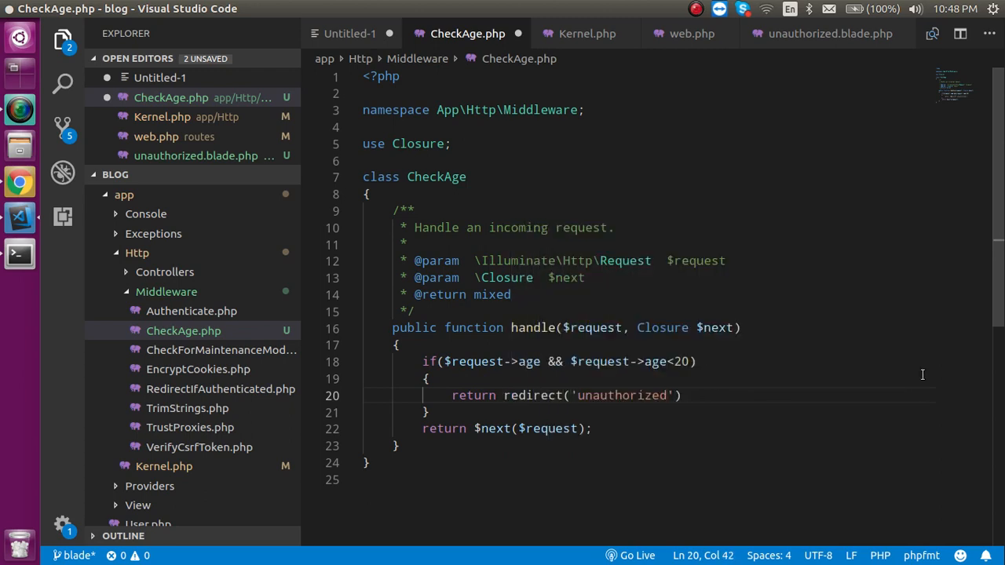
text(;)
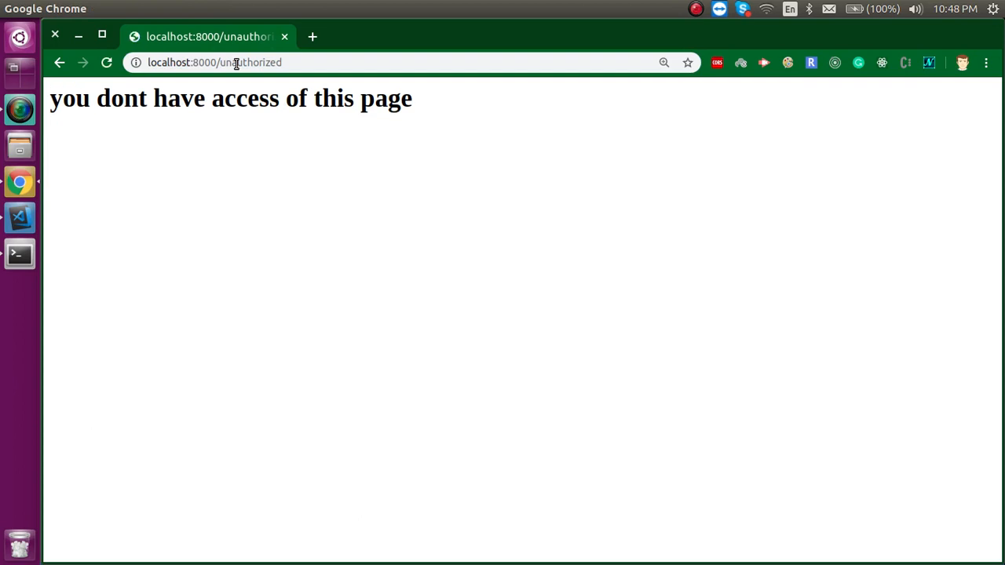
Step: Load localhost:8000/?age=30 in Chrome and confirm the Laravel welcome page appears instead of the unauthorized view
click(236, 63)
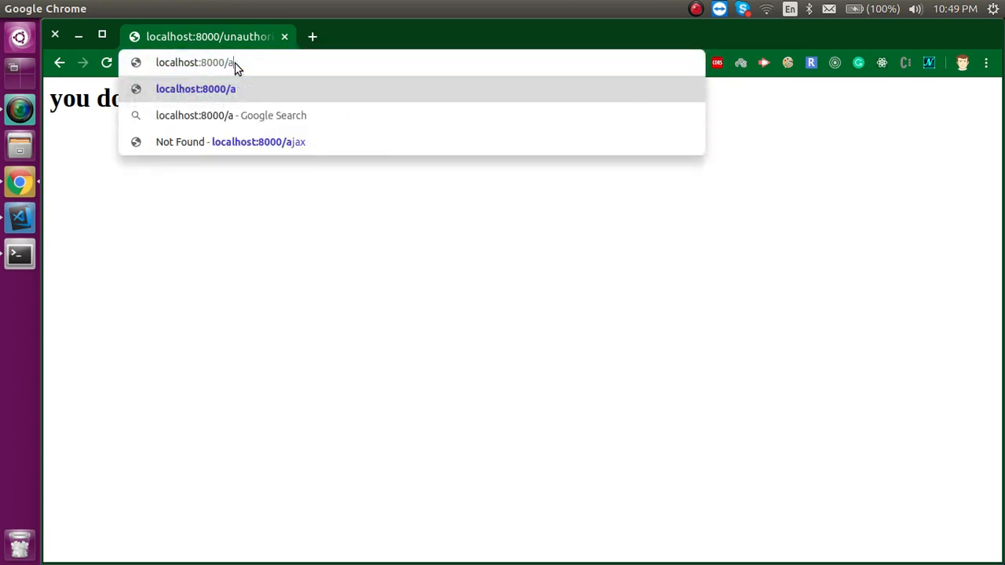
text(?age=2)
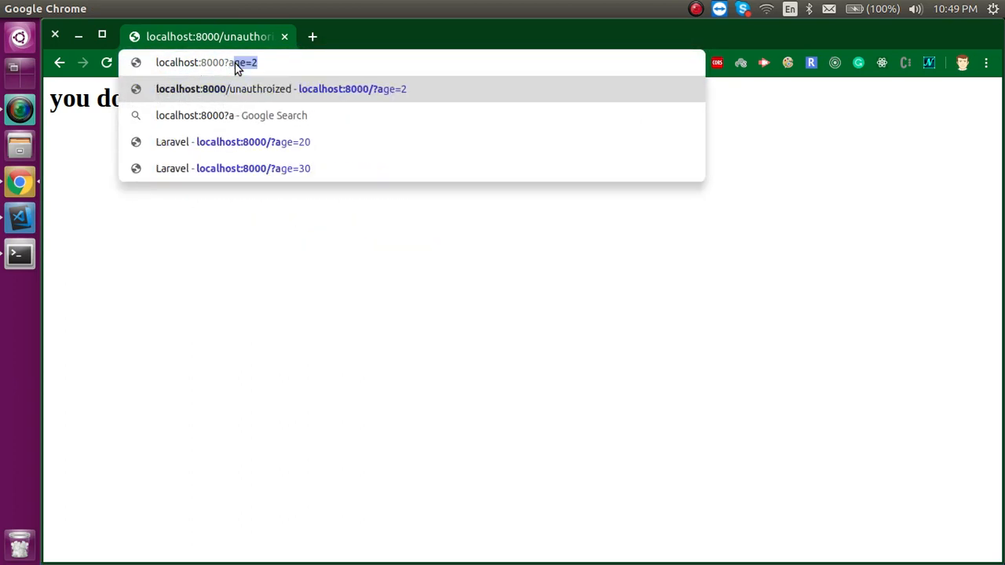
key(BackSpace)
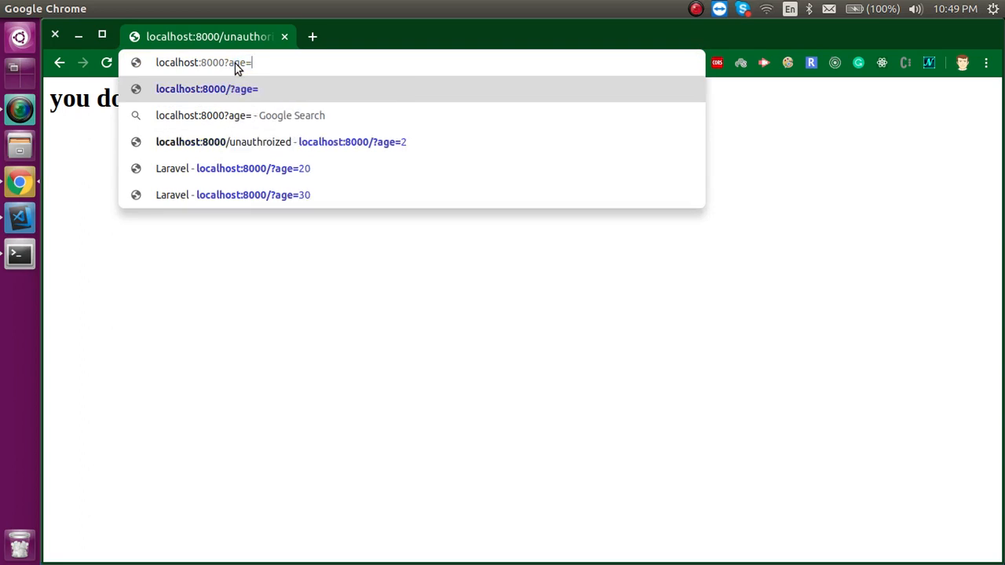
click(253, 195)
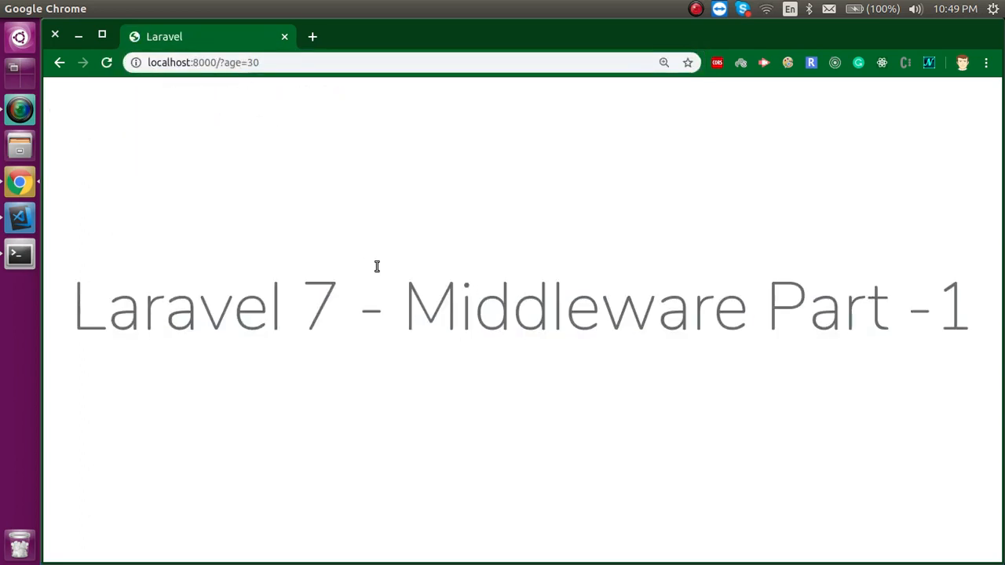
drag(232, 306, 510, 306)
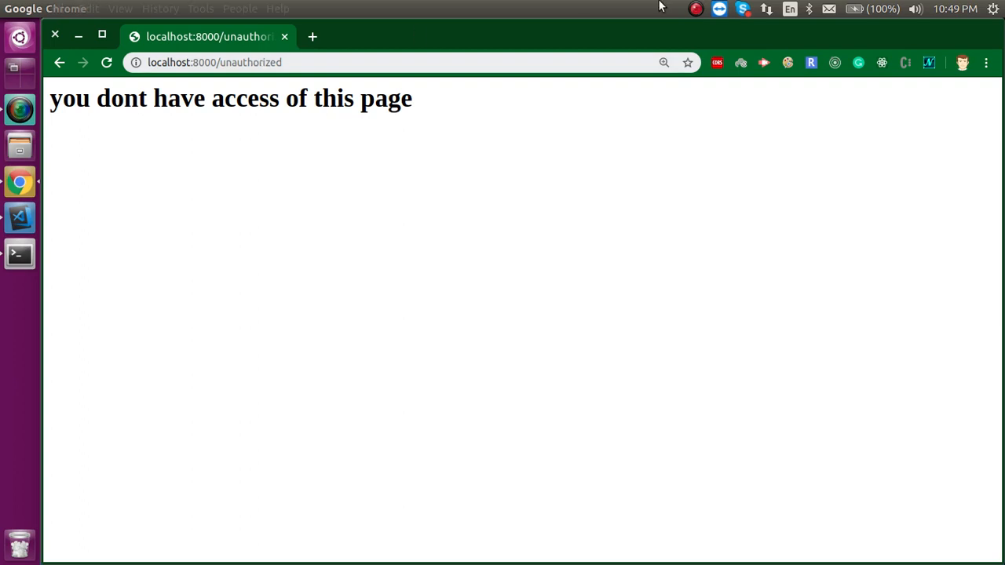
click(695, 9)
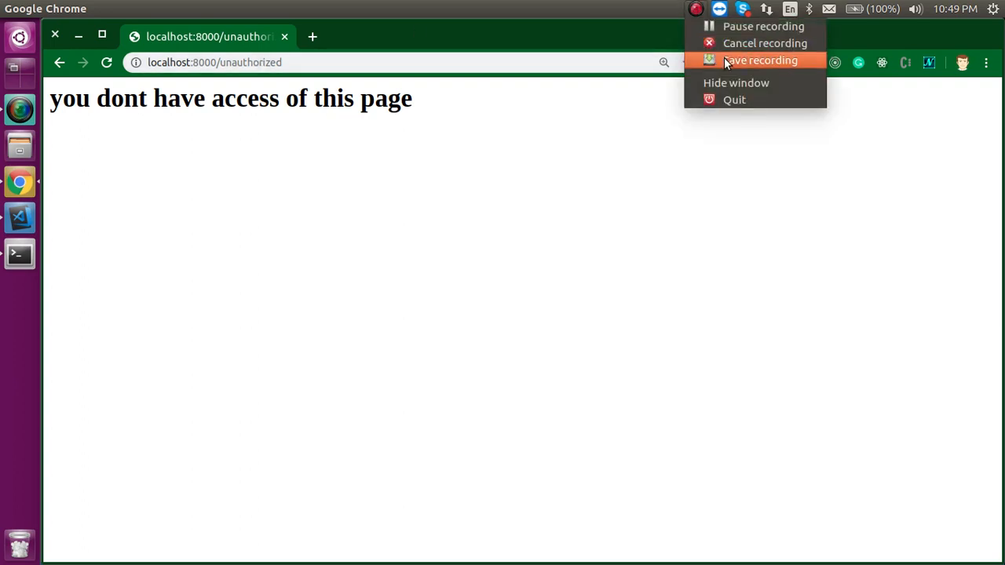